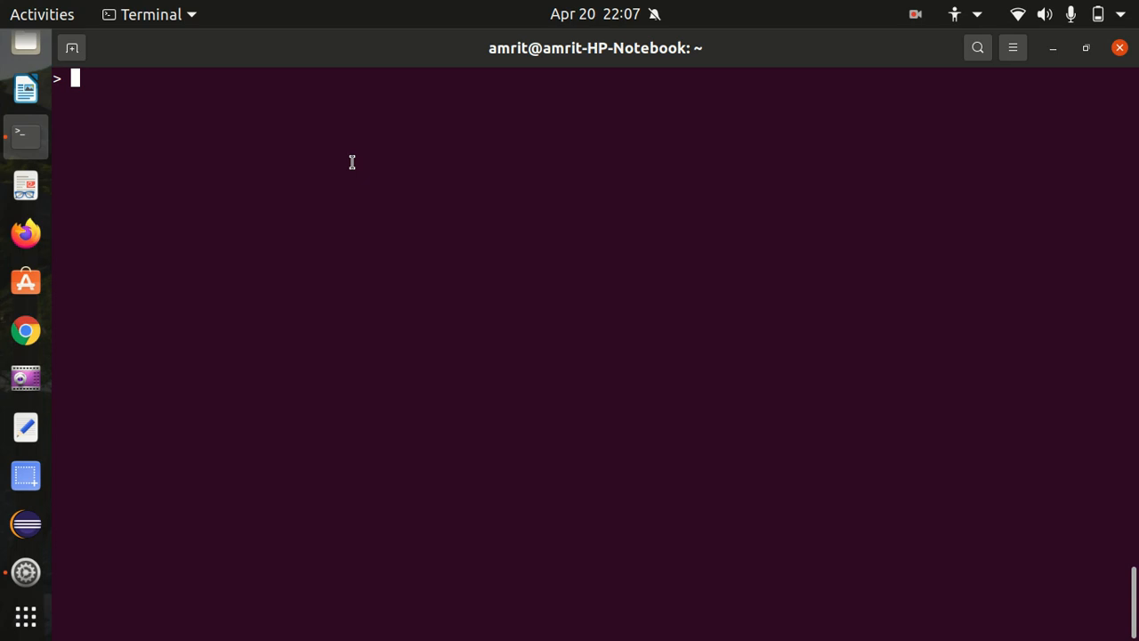
Step: Load airtravel.csv into read_data with read.csv
type("read_")
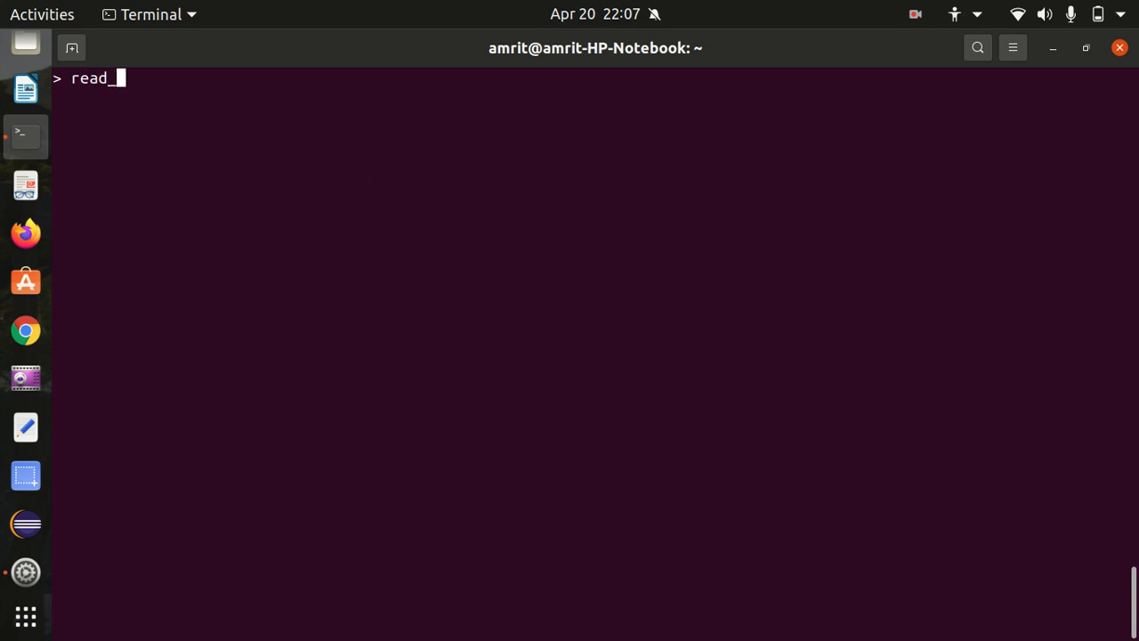
type("data <")
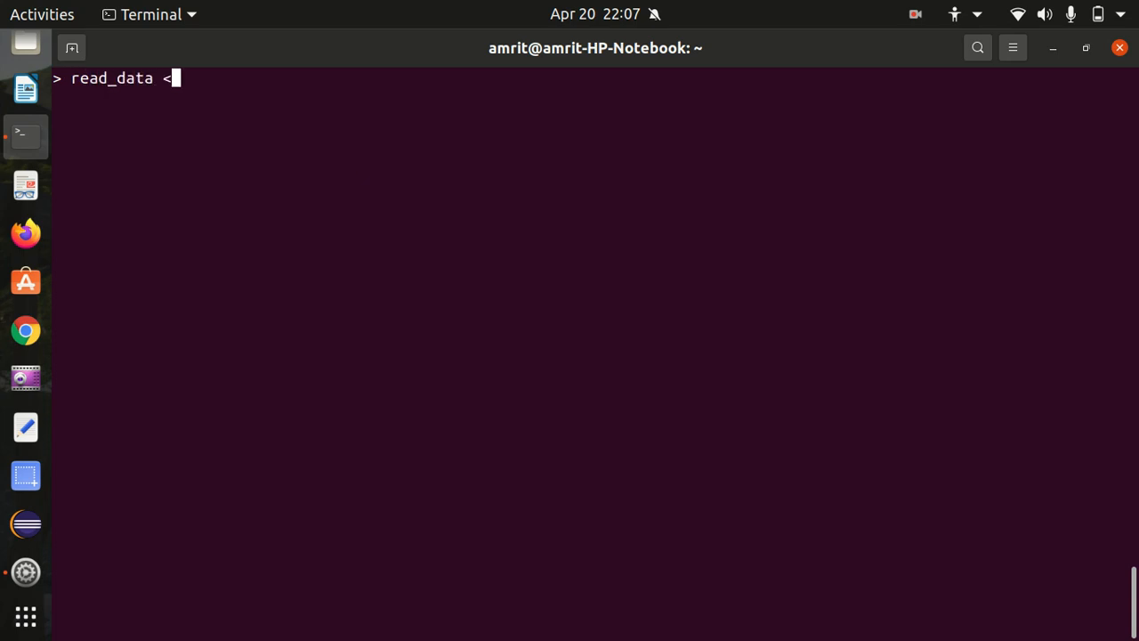
type("- read")
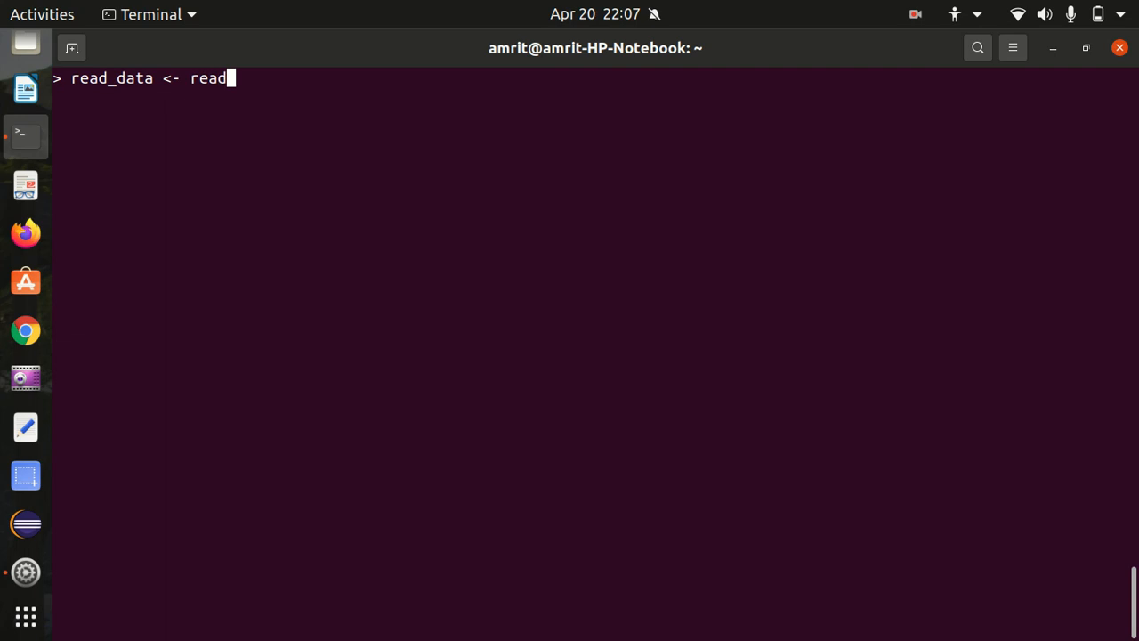
type(".csv(")
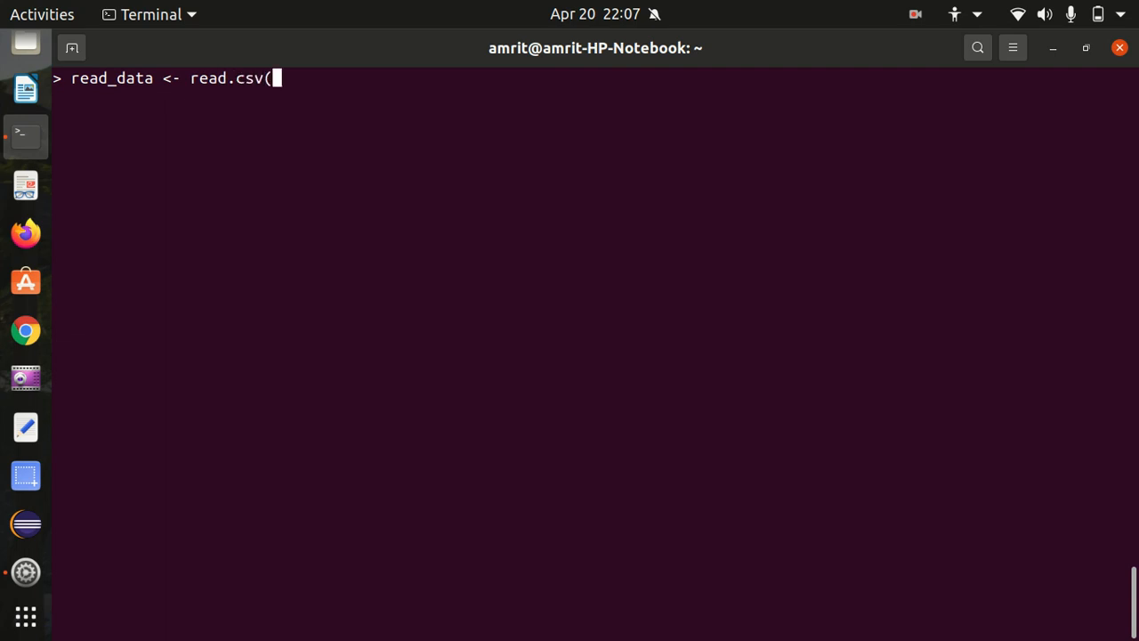
type("\"")
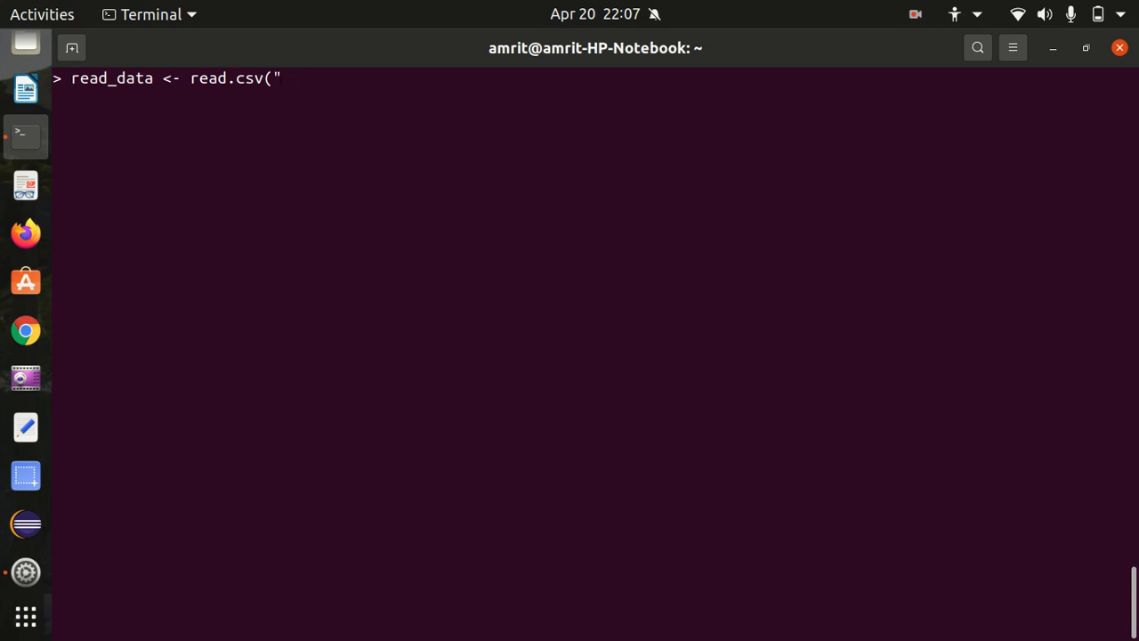
type("airtra")
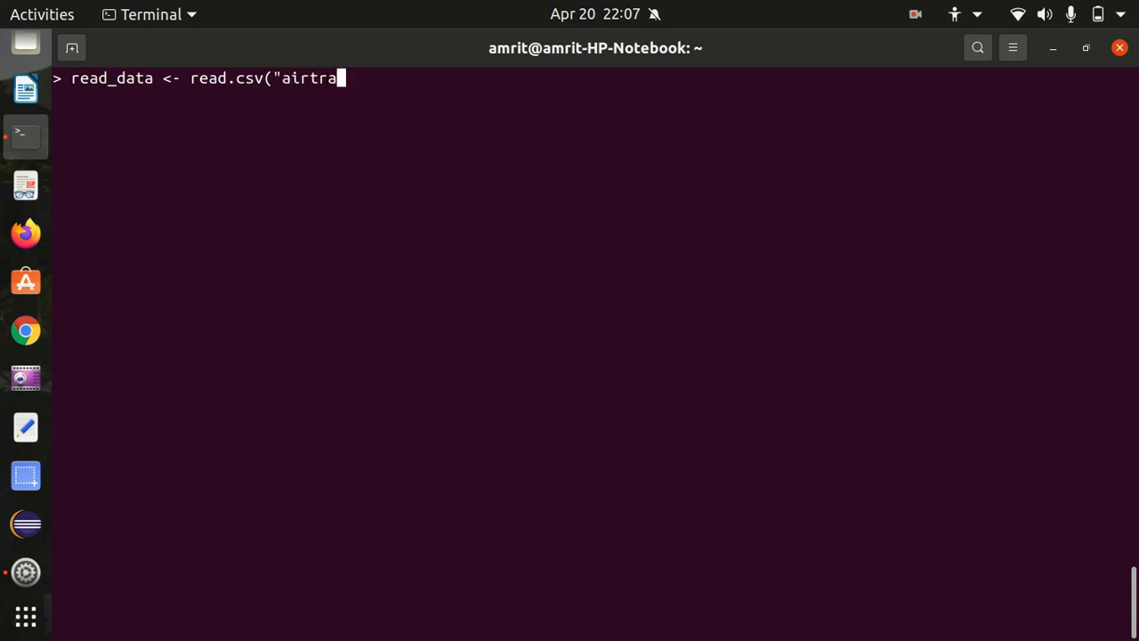
type("vel.csv")
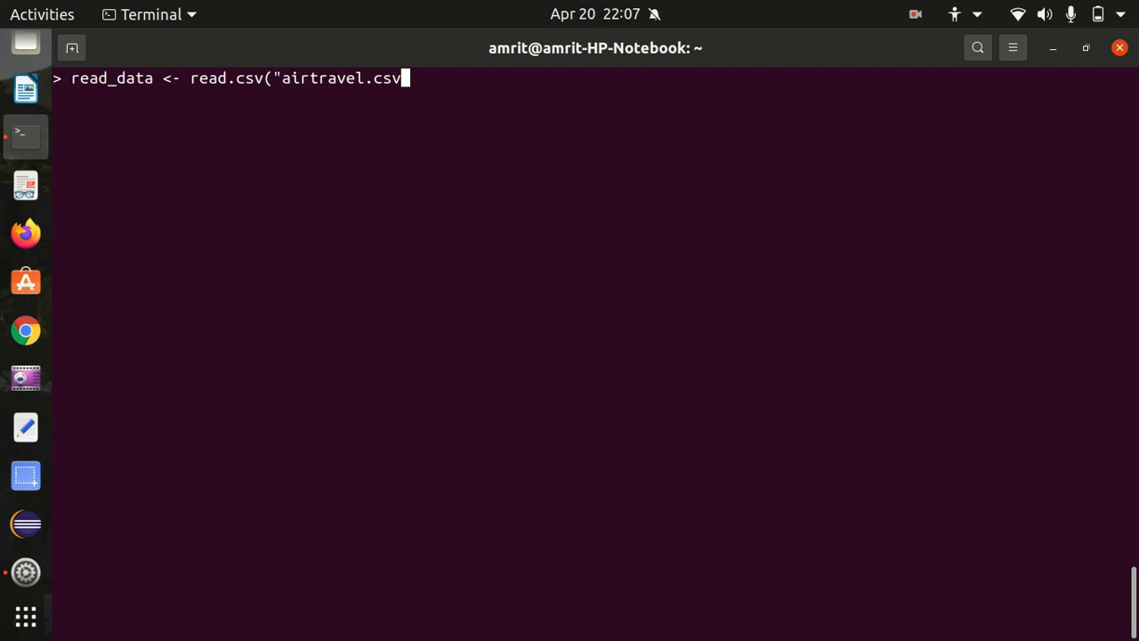
type("\")")
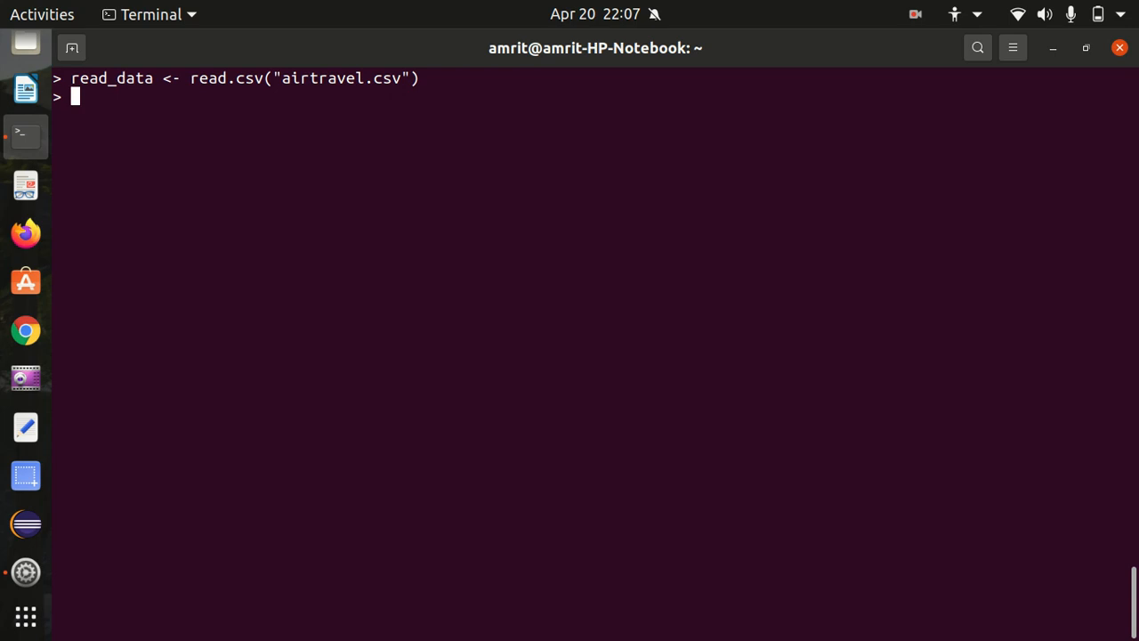
Step: Print read_data, showing twelve months of X1958, X1959 and X1960 figures
type("pr")
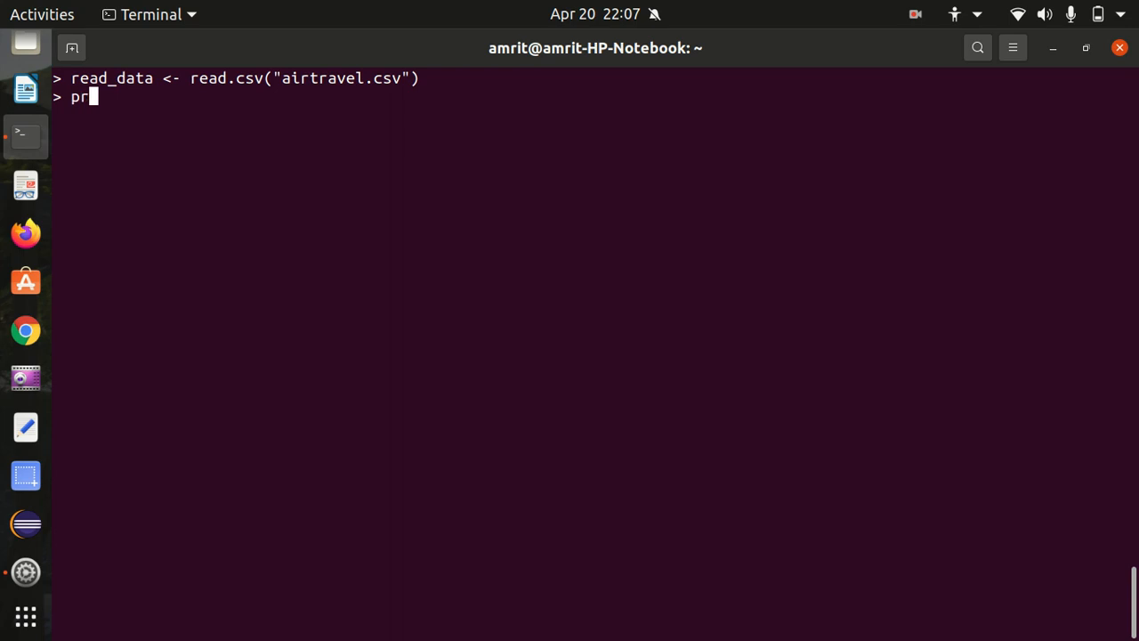
type("int")
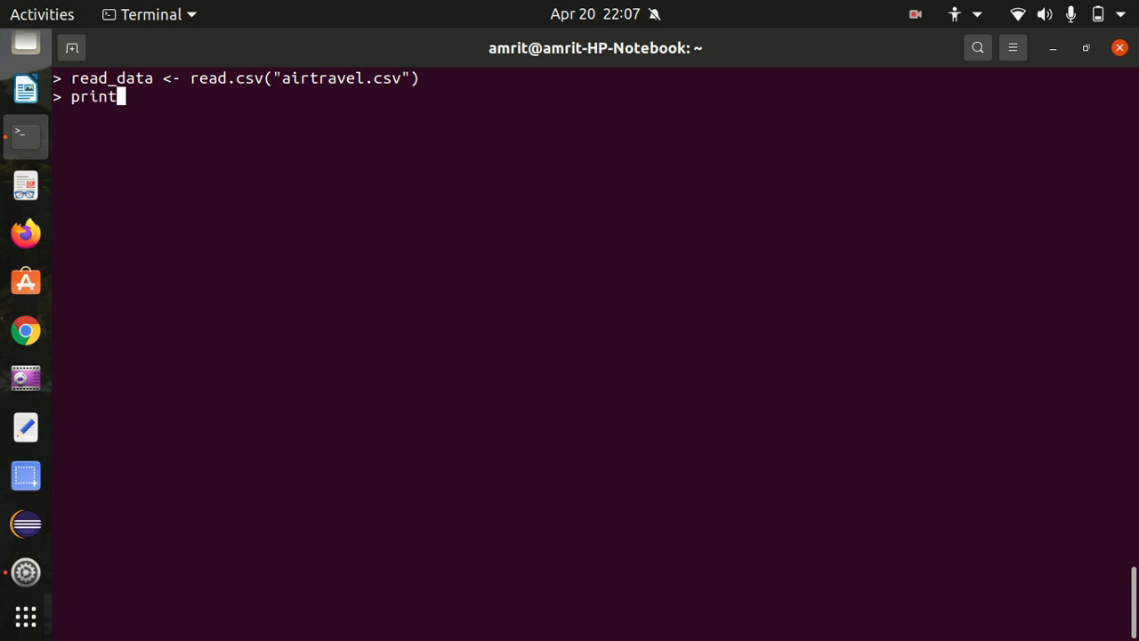
type("(read")
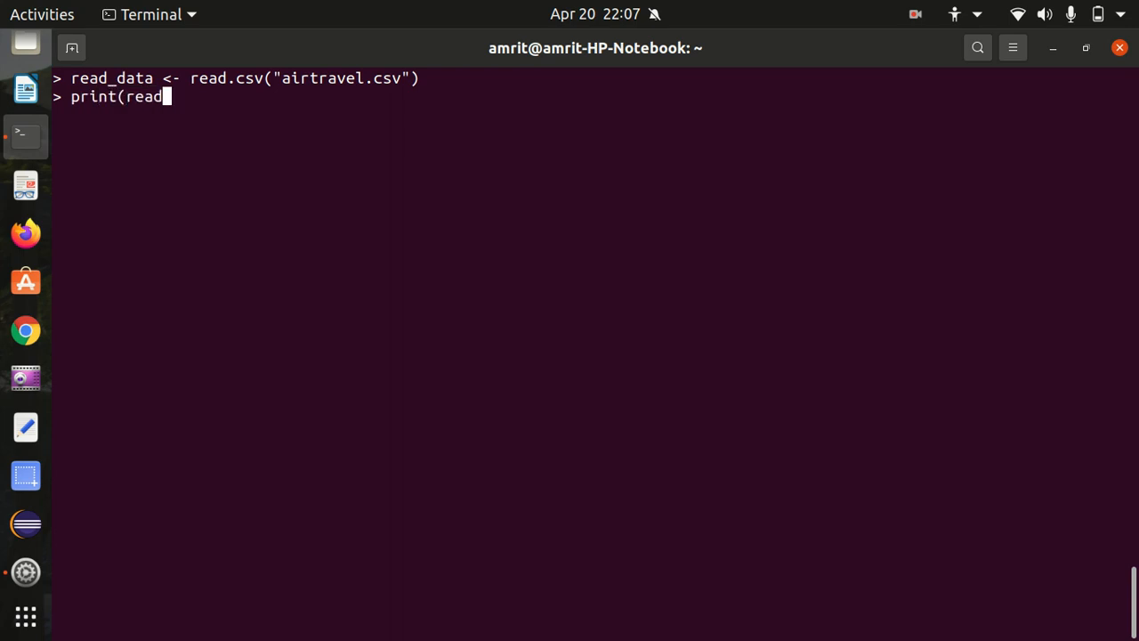
type("_data")
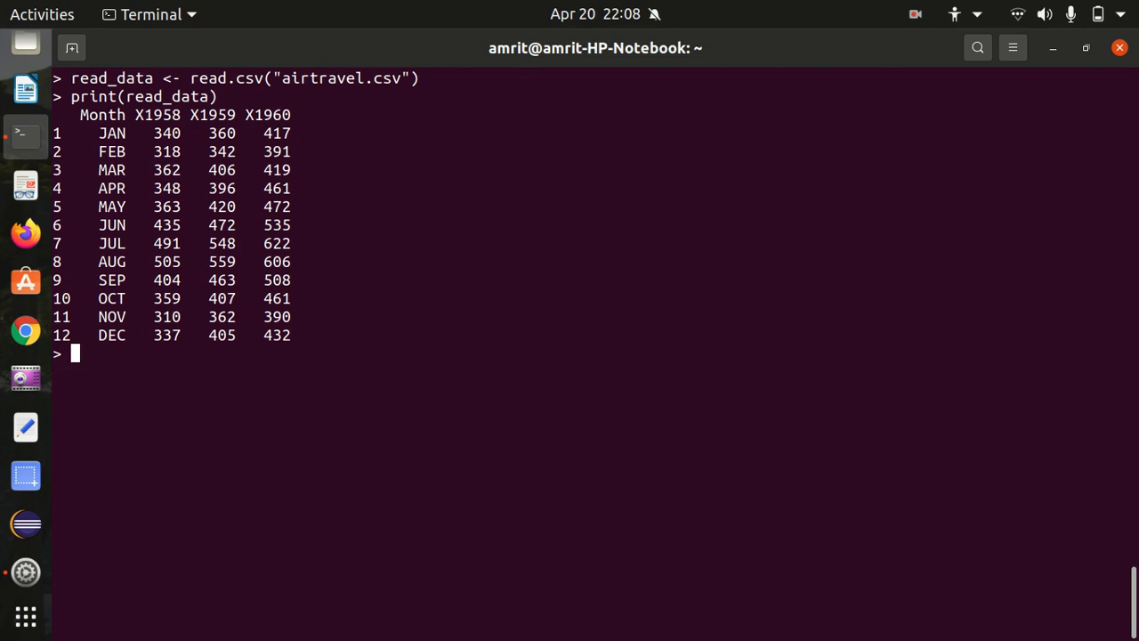
mouse_move(274, 89)
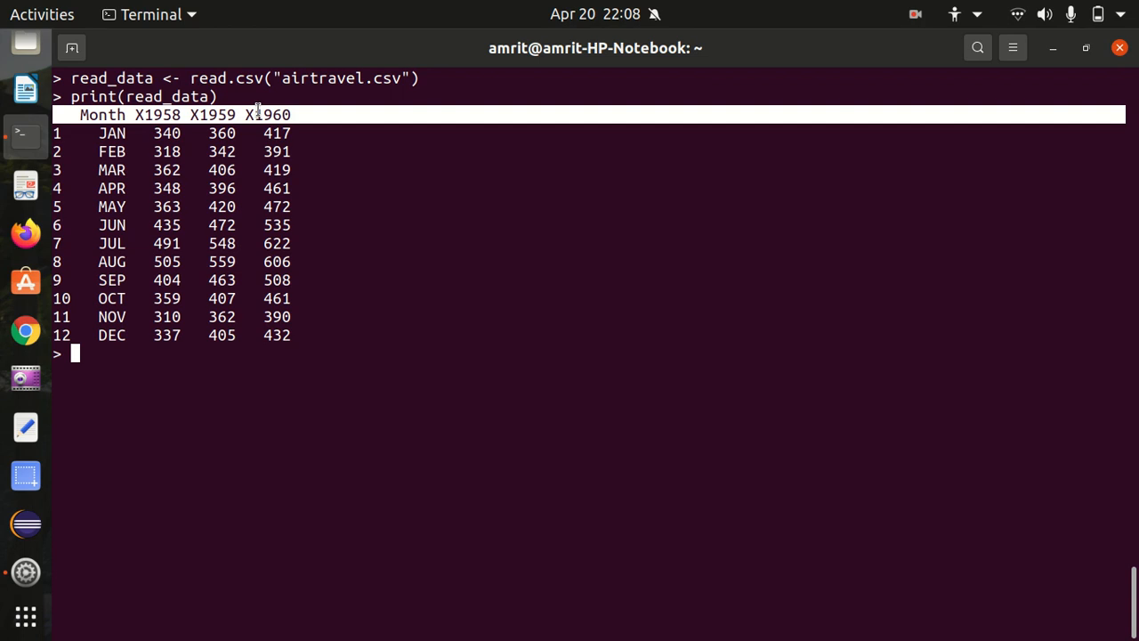
Step: Re-read airtravel.csv as read_data1 with header=FALSE and print it, showing V1–V4 columns
key("Up")
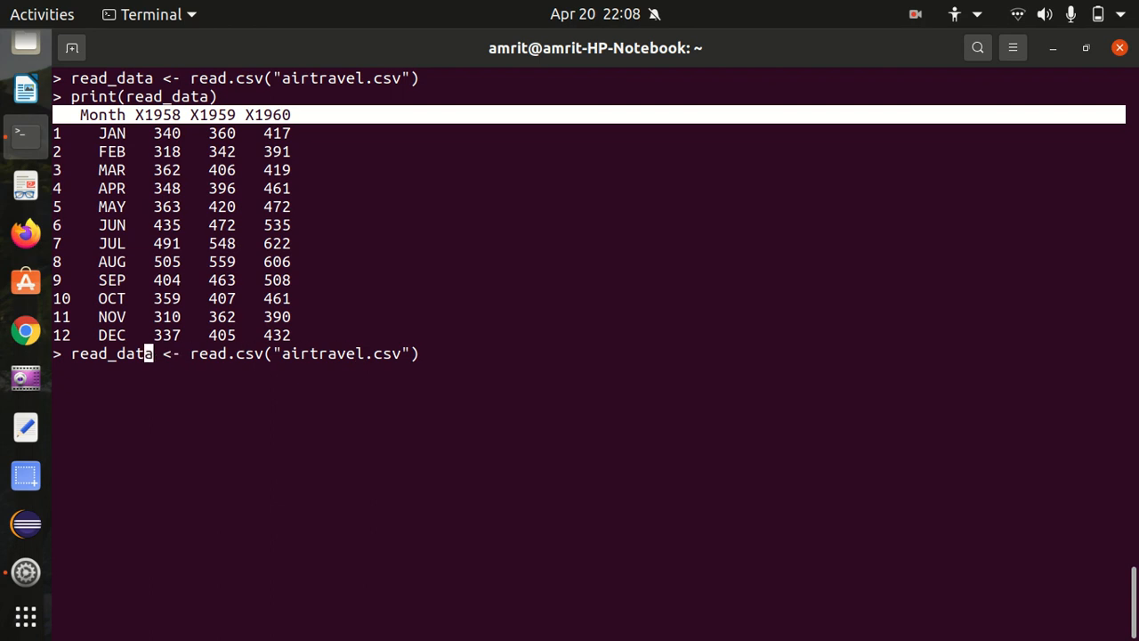
type("1")
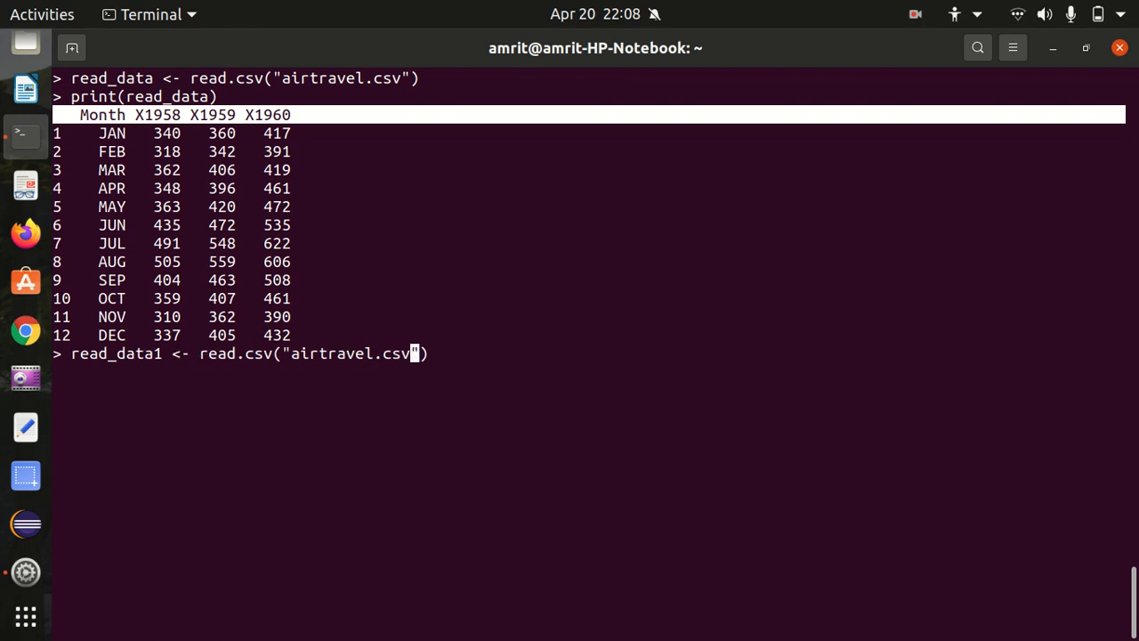
type(",")
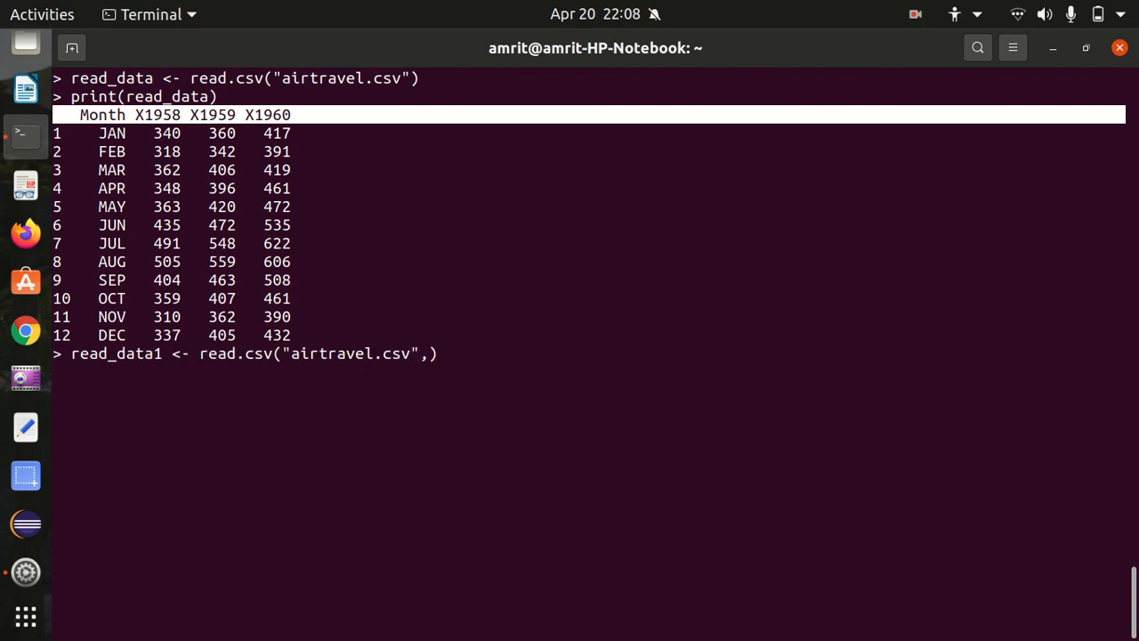
type("header")
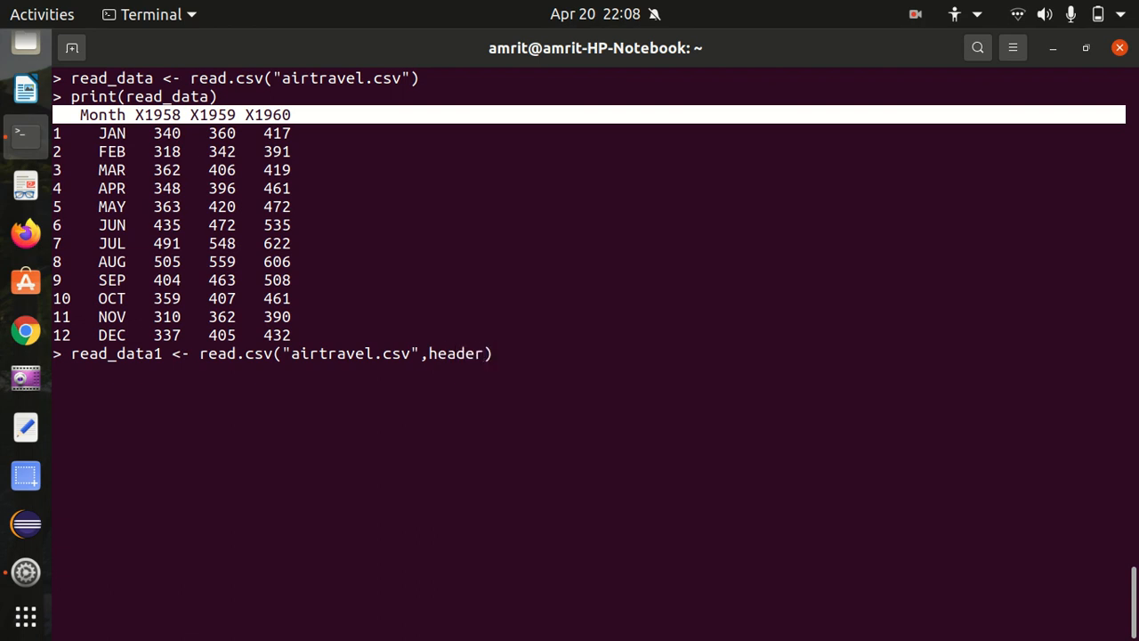
type("=FALSE")
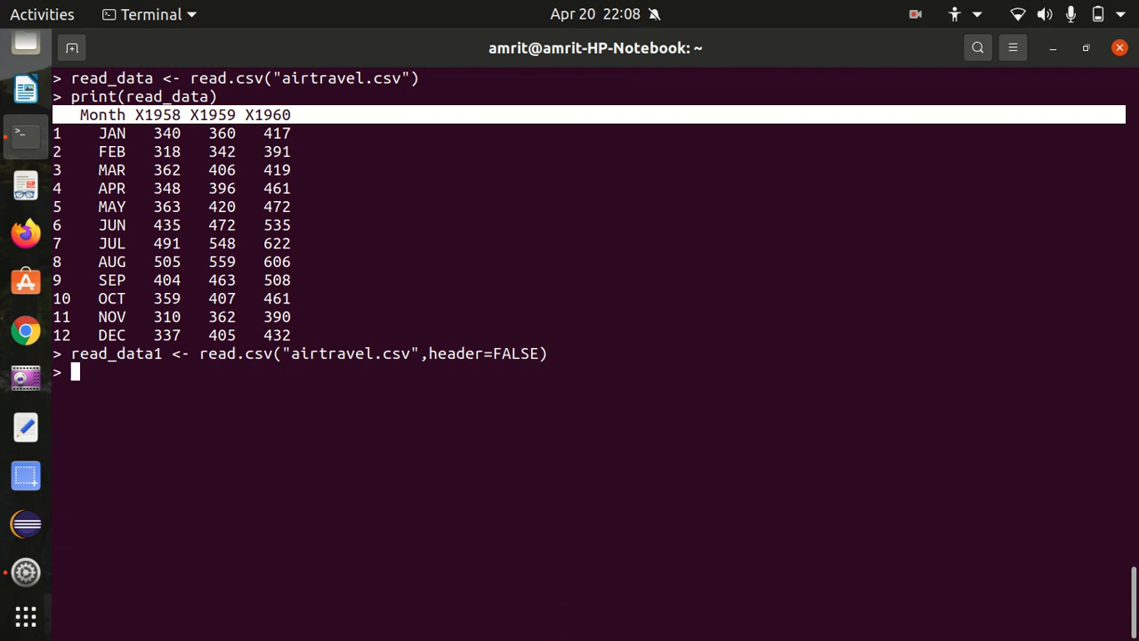
type("print(read_data1)")
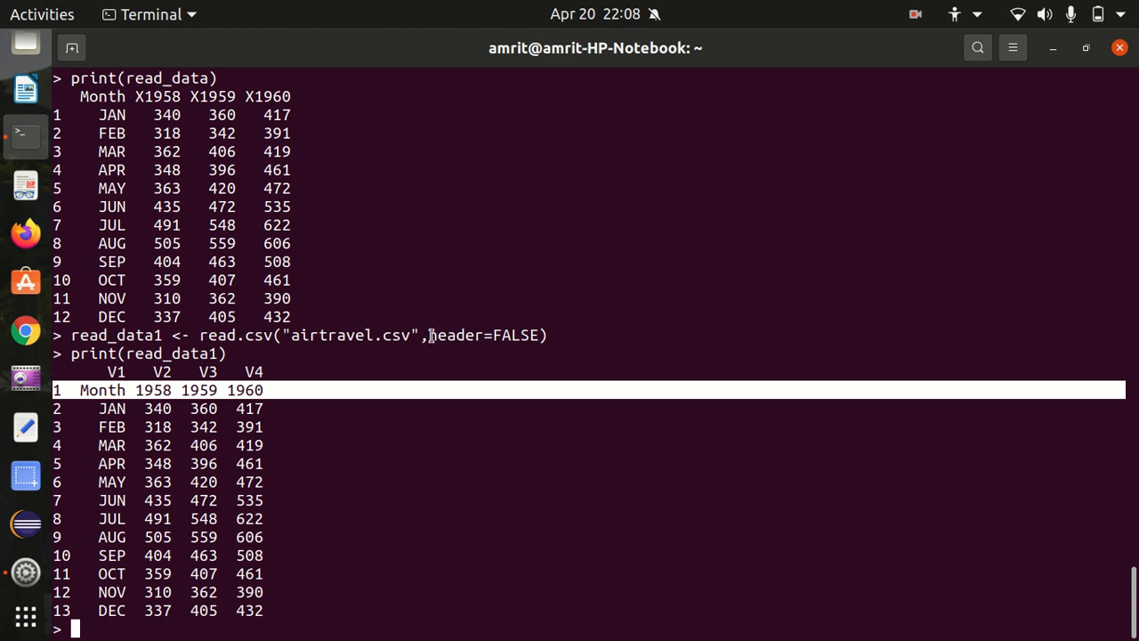
left_click_drag(430, 335, 538, 335)
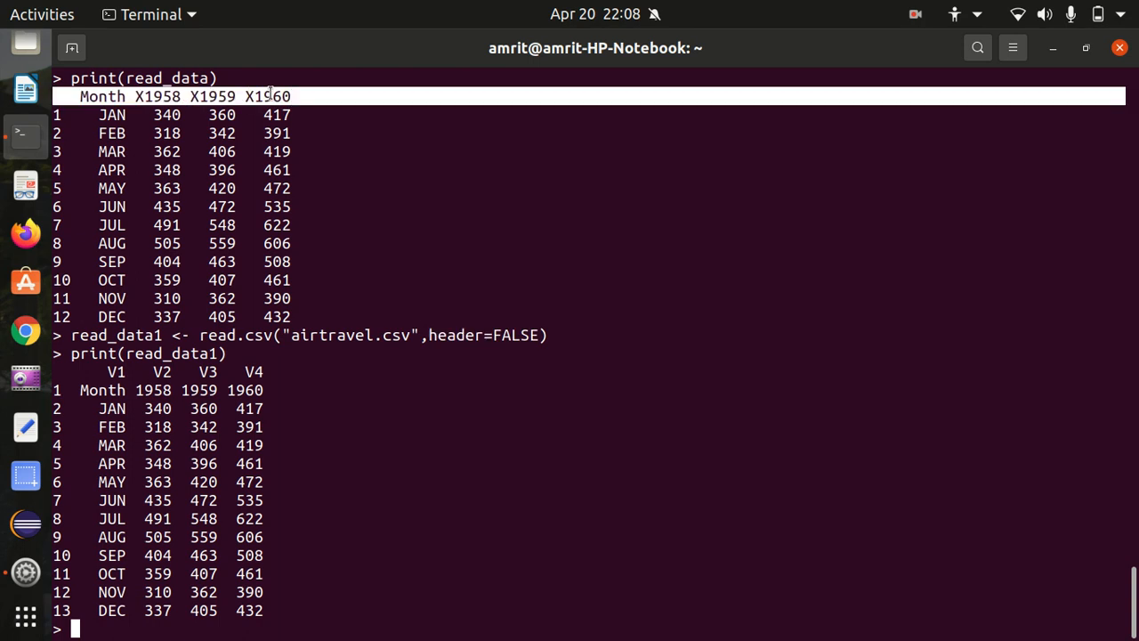
Step: Clear the console, then show head(read_data) and nrow(read_data), giving 12 rows
key("ctrl+l")
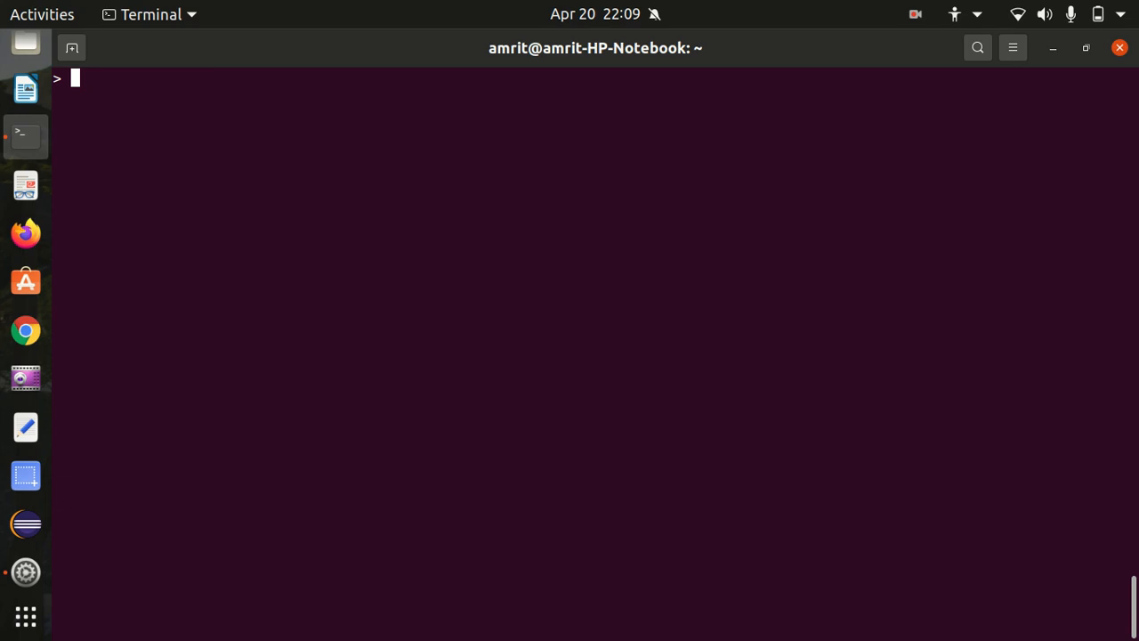
type("head(rea")
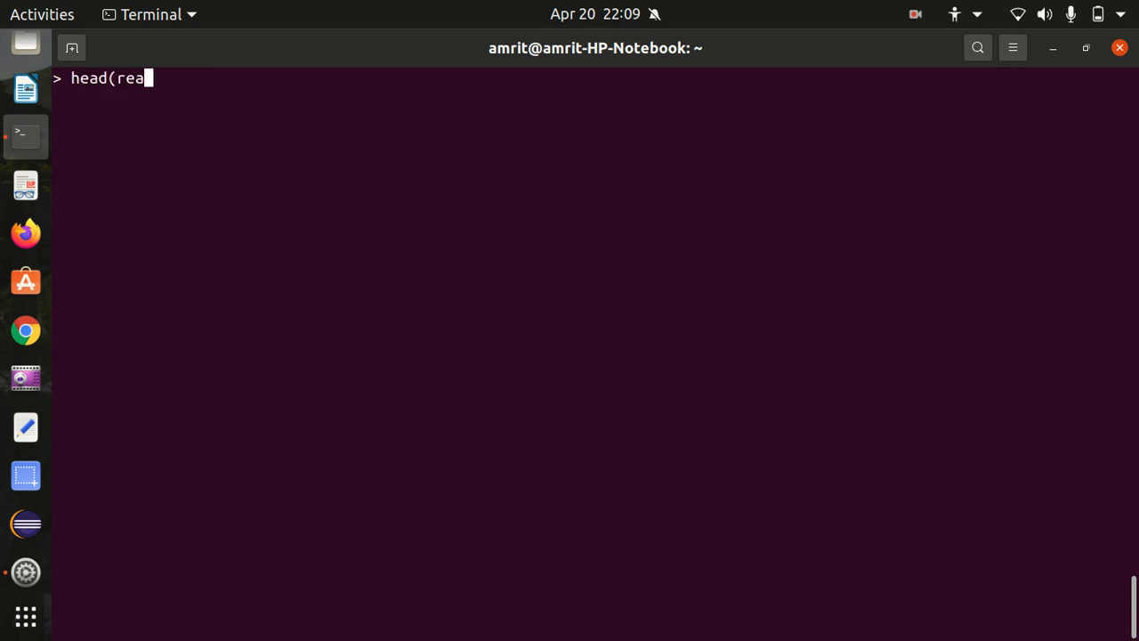
type("d_data")
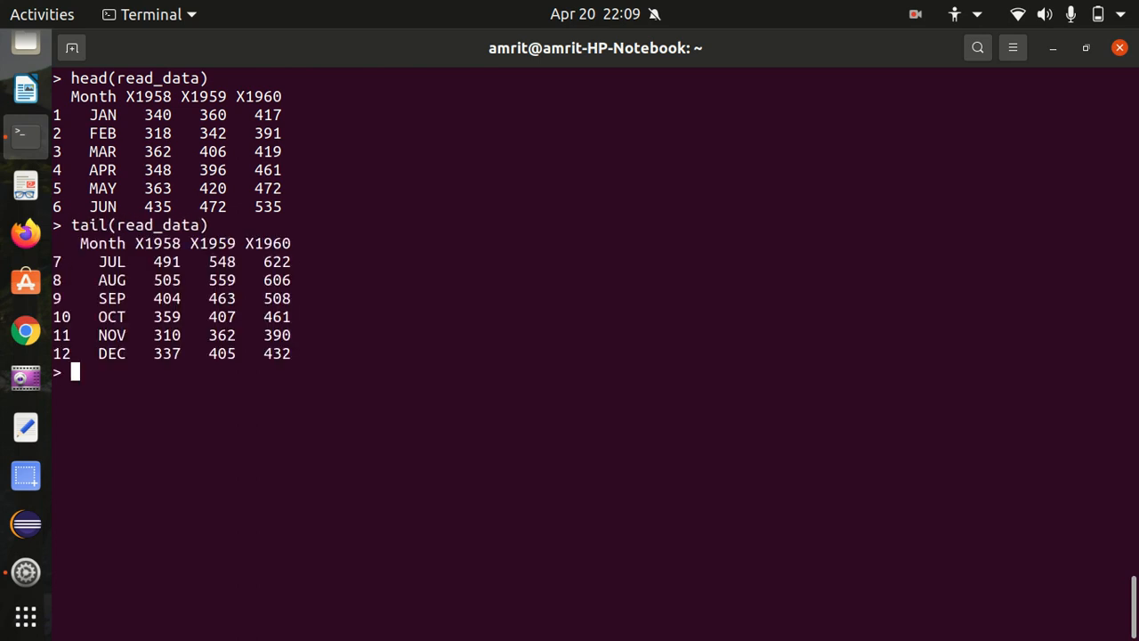
type("nrow")
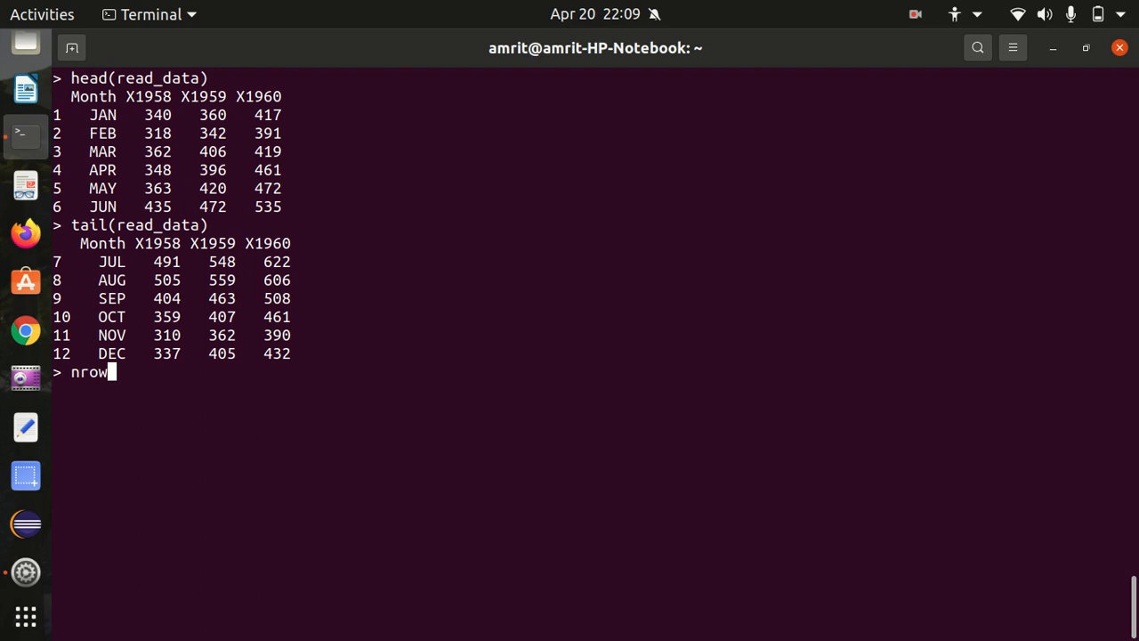
type("(read")
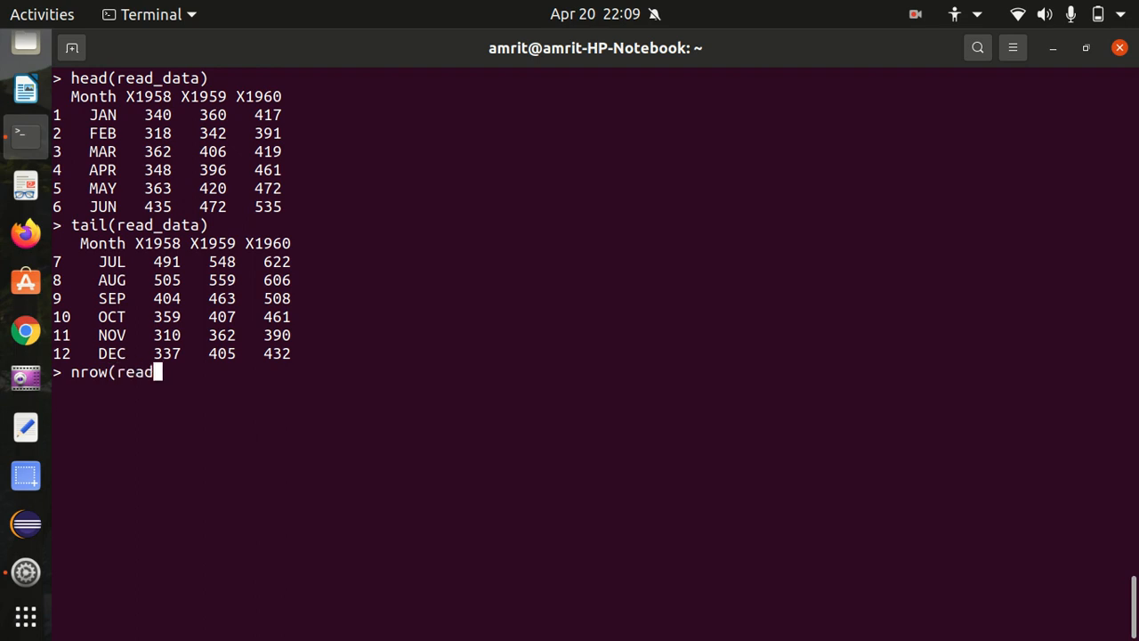
type("_data)")
type("ncol(read_data")
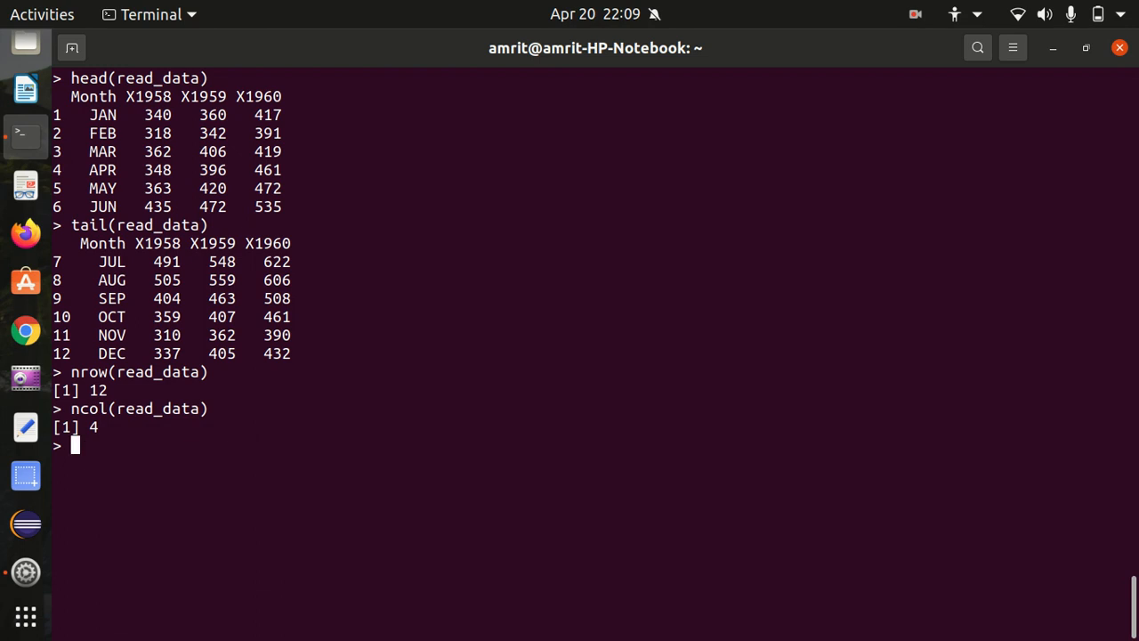
Step: Compute the X1960 column's minimum (390) and maximum (622) in read_data
type("min")
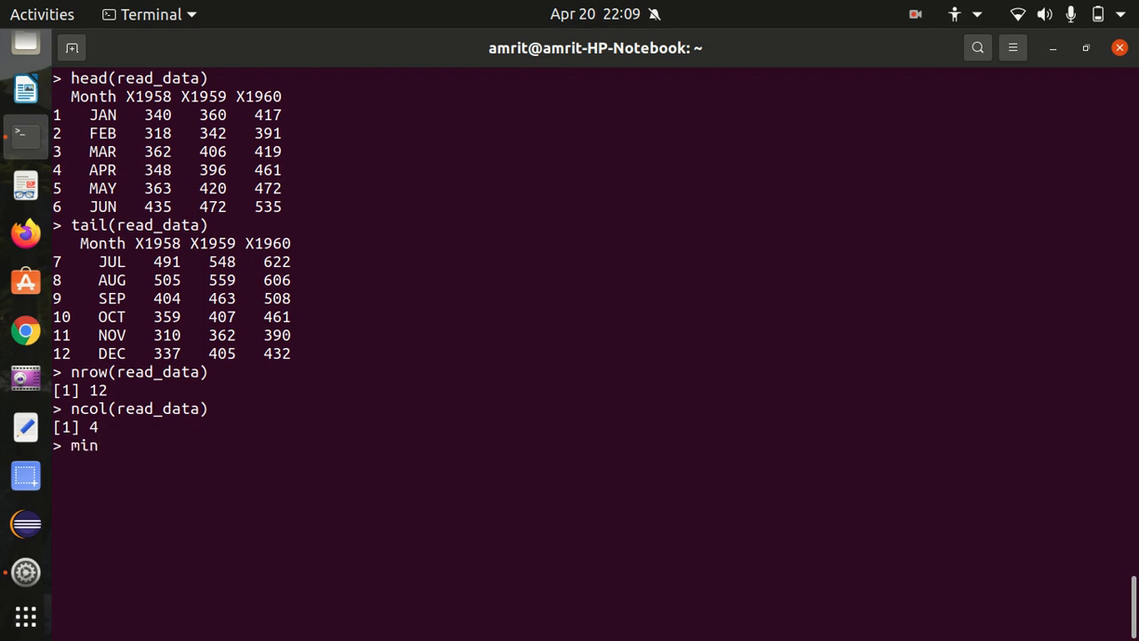
type("(")
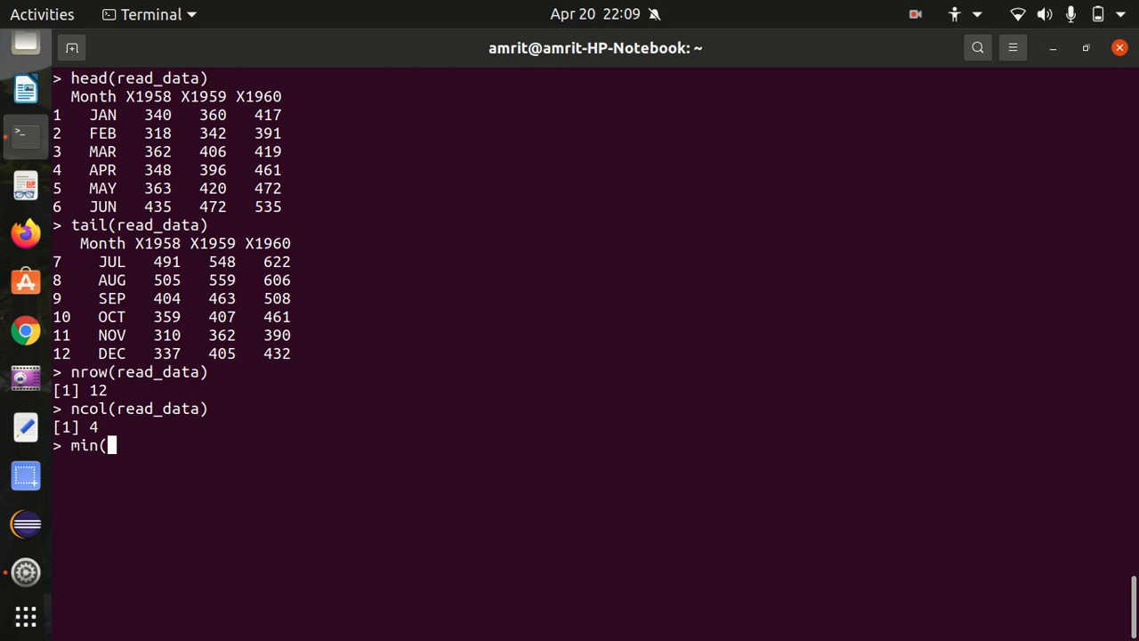
type("read_data")
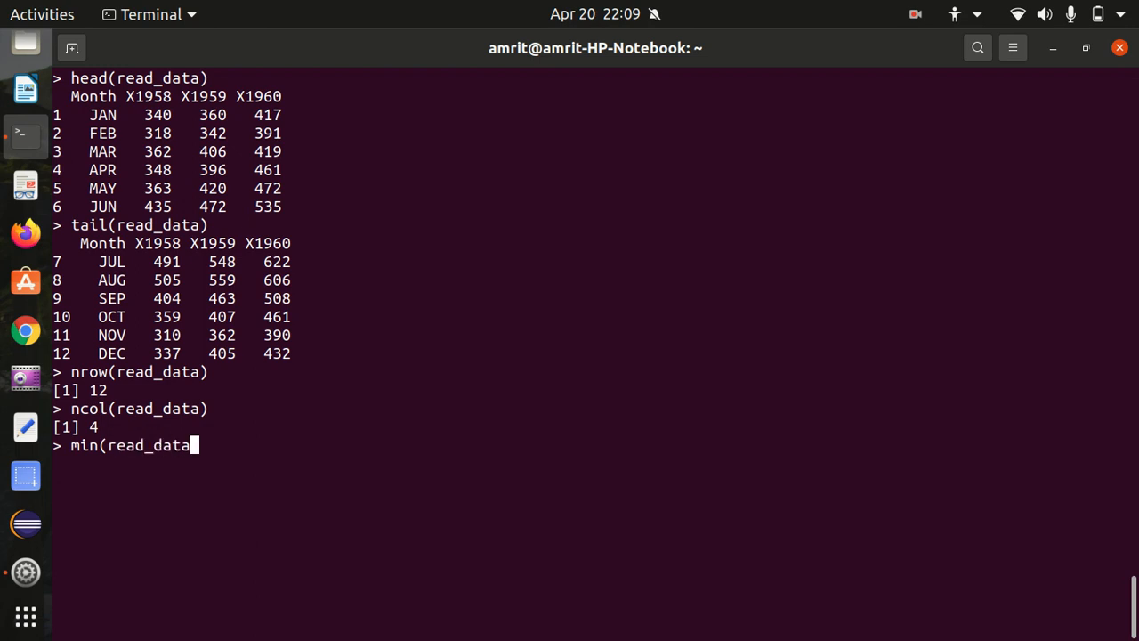
type("$")
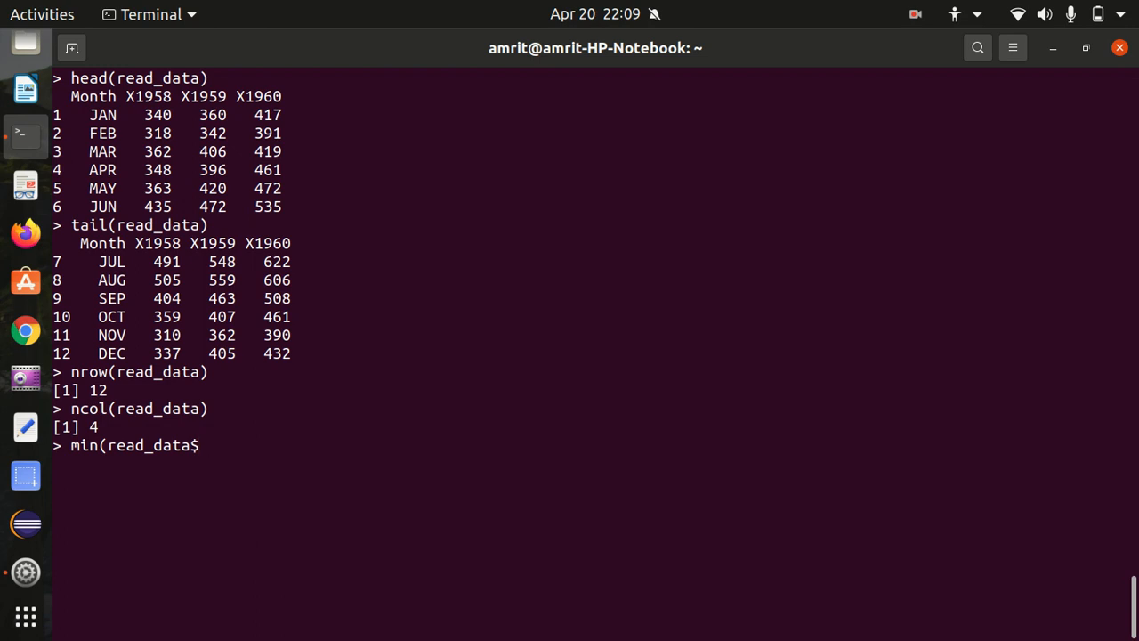
type("X19")
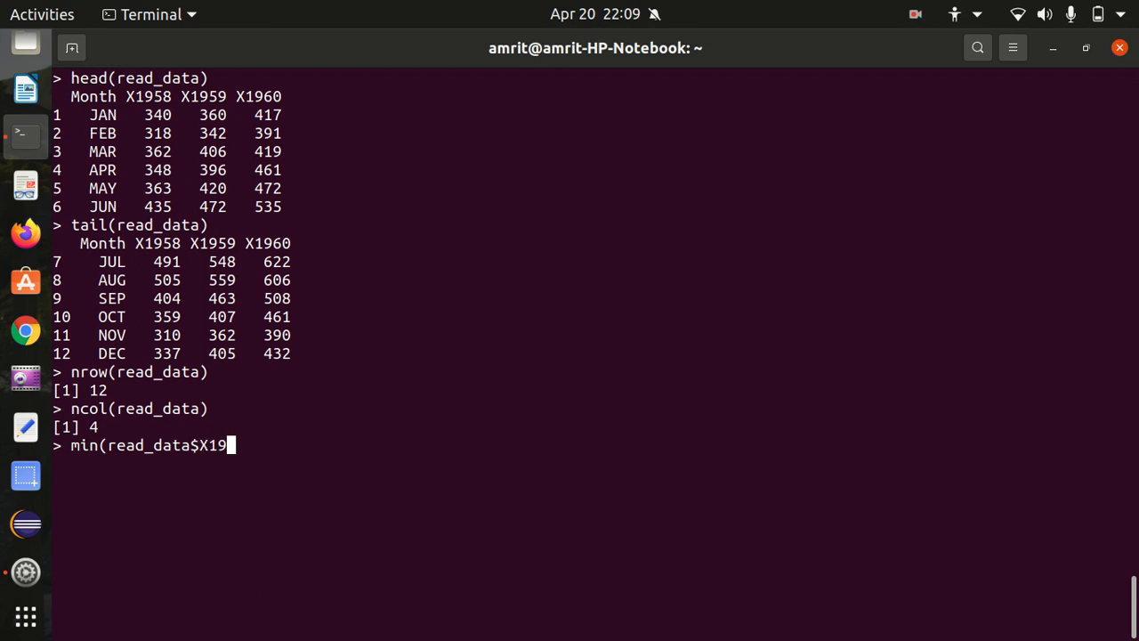
type("60)")
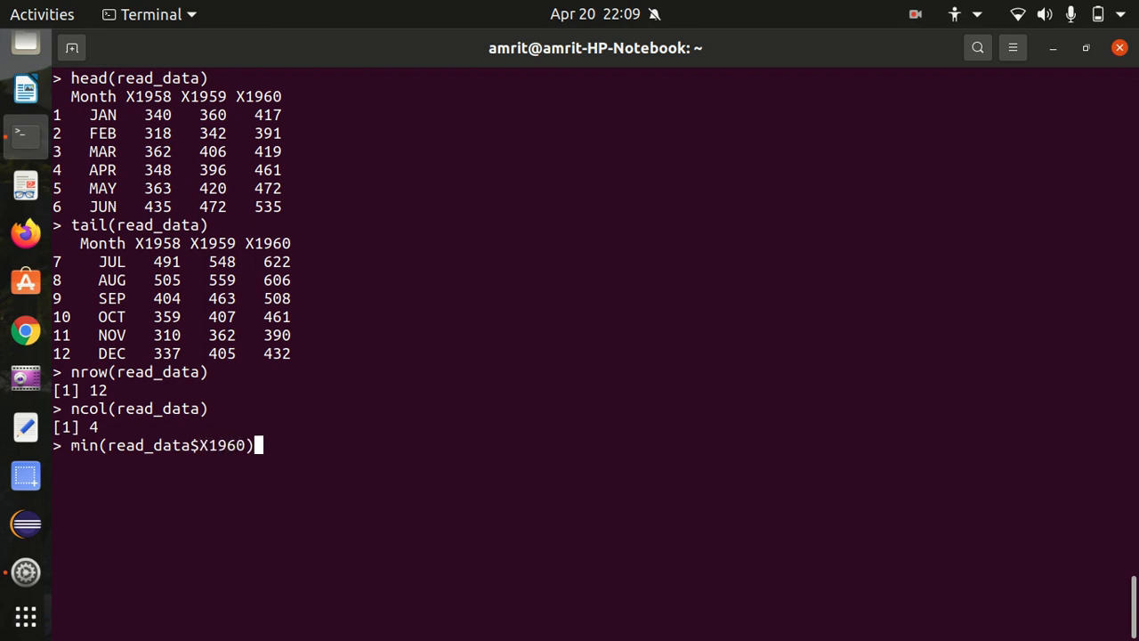
mouse_move(268, 193)
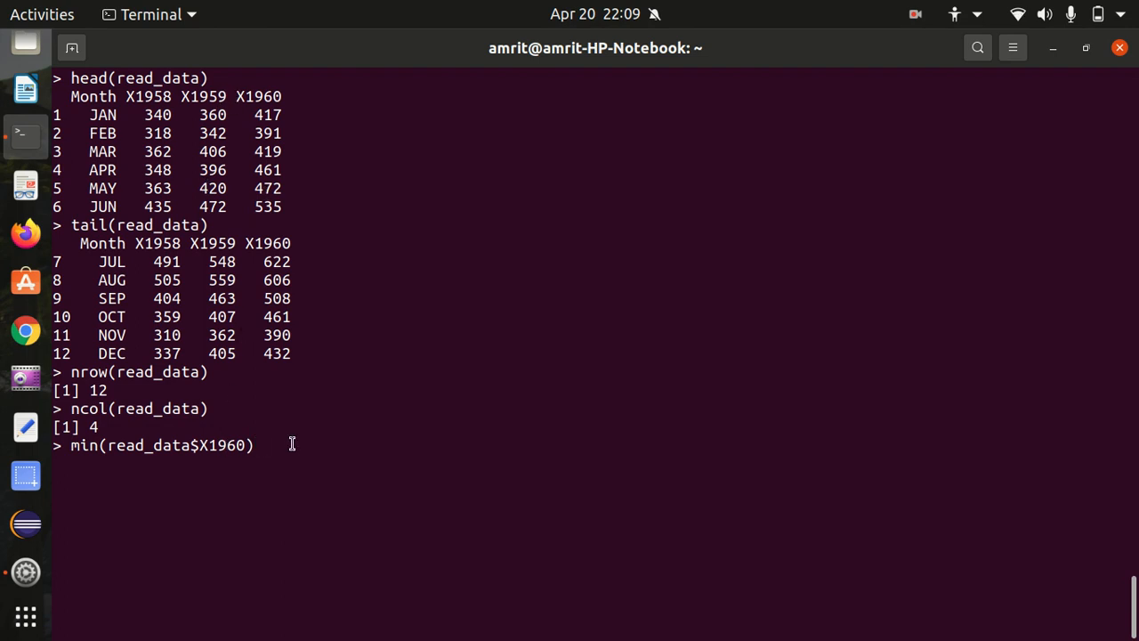
key("Return")
type("max(read_data$X1960)")
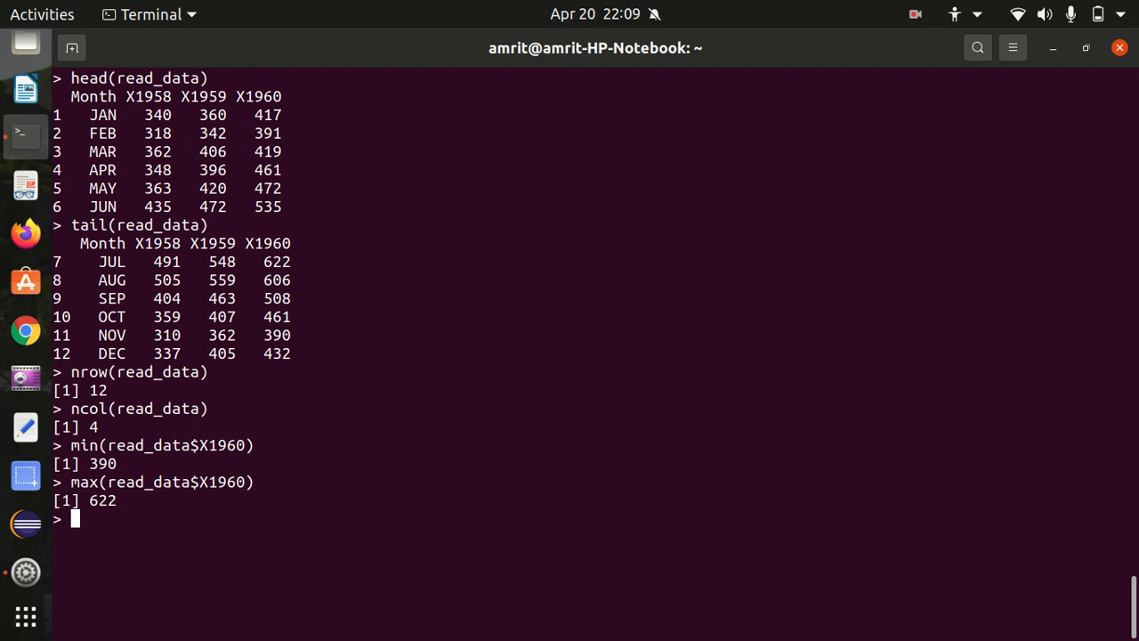
double_click(276, 261)
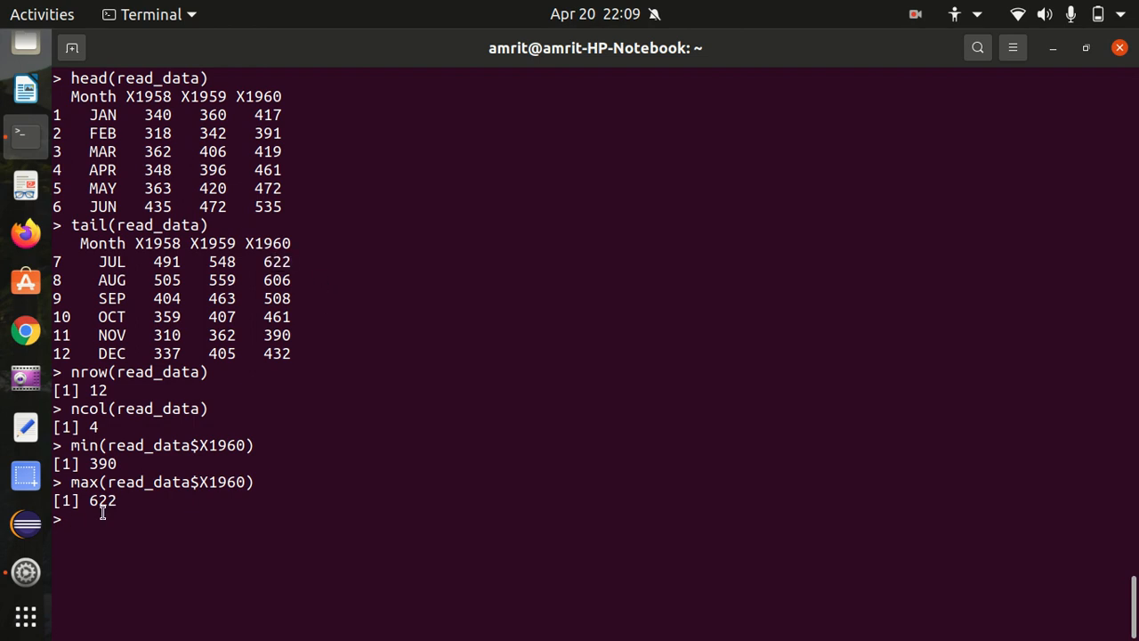
Step: Discard the mistyped line, store read_data rows with X1960 > 500 as f, and clear the console
type("sube")
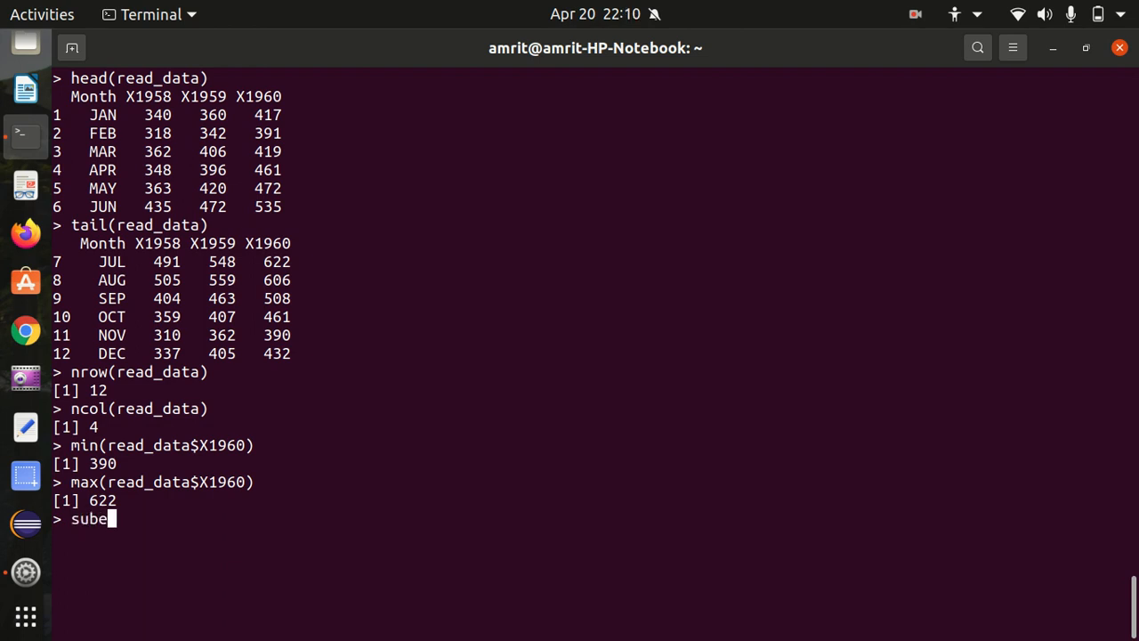
key("ctrl+u")
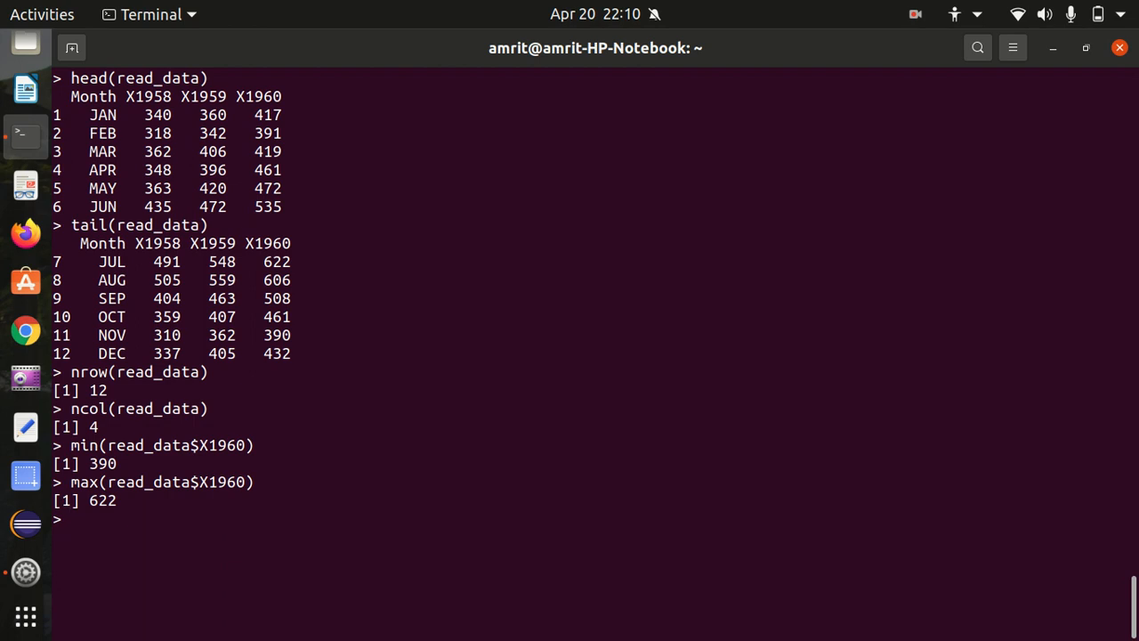
type("f")
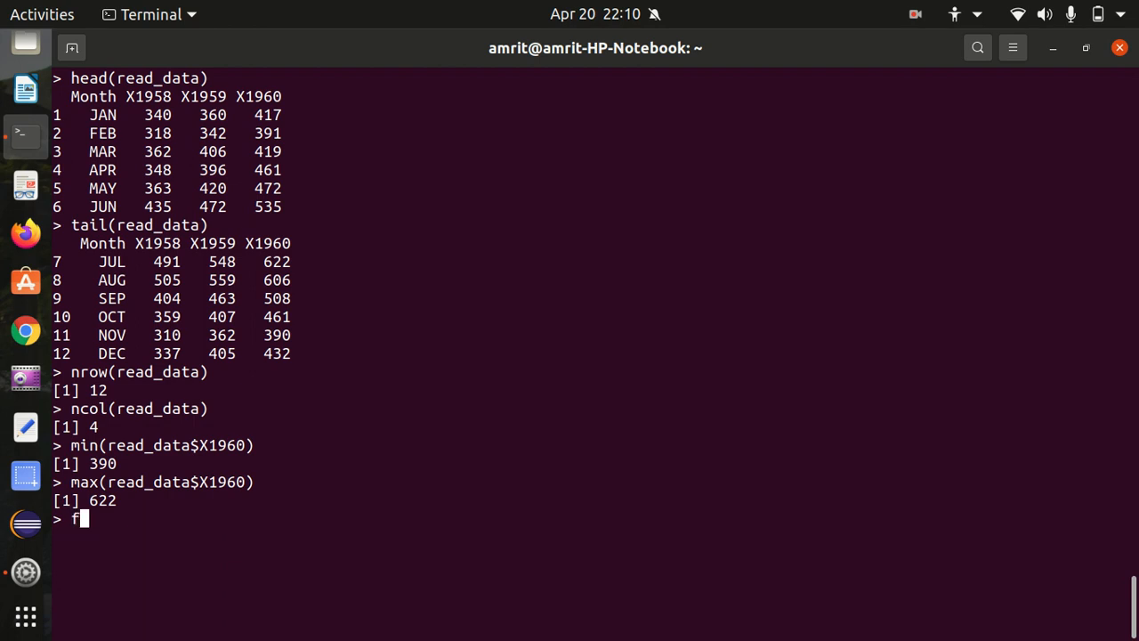
type("<- s")
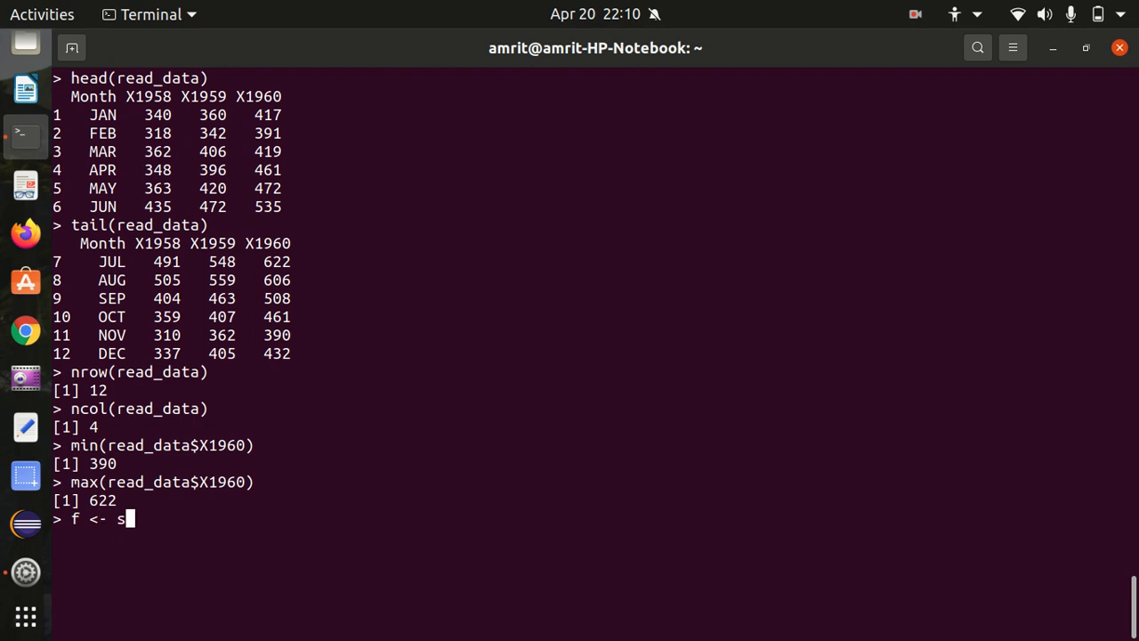
type("ubset")
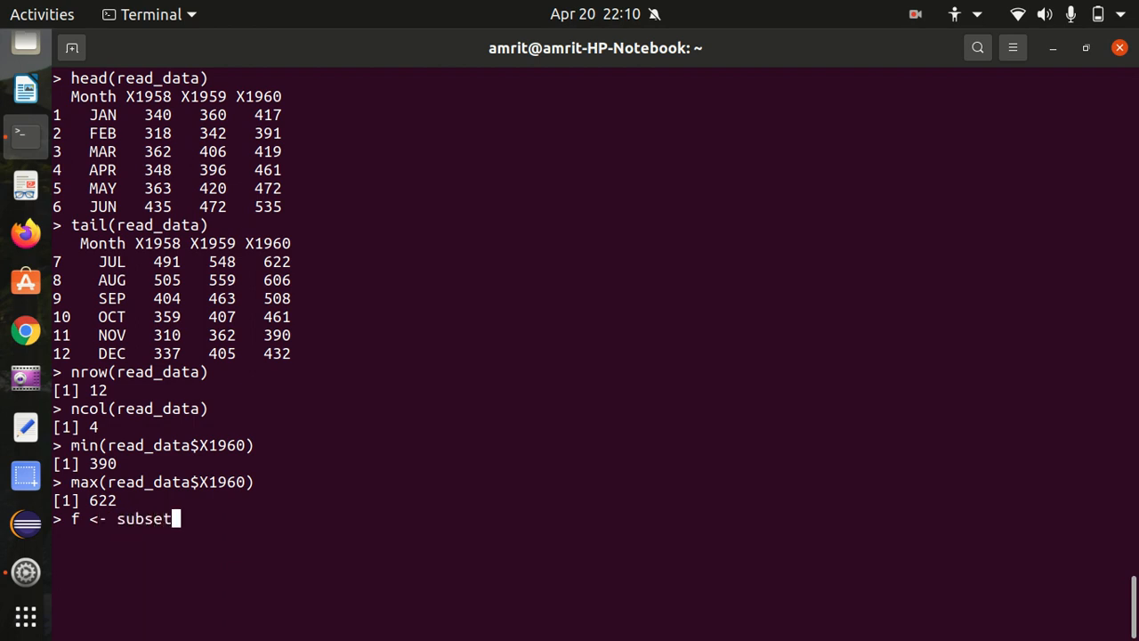
type("(")
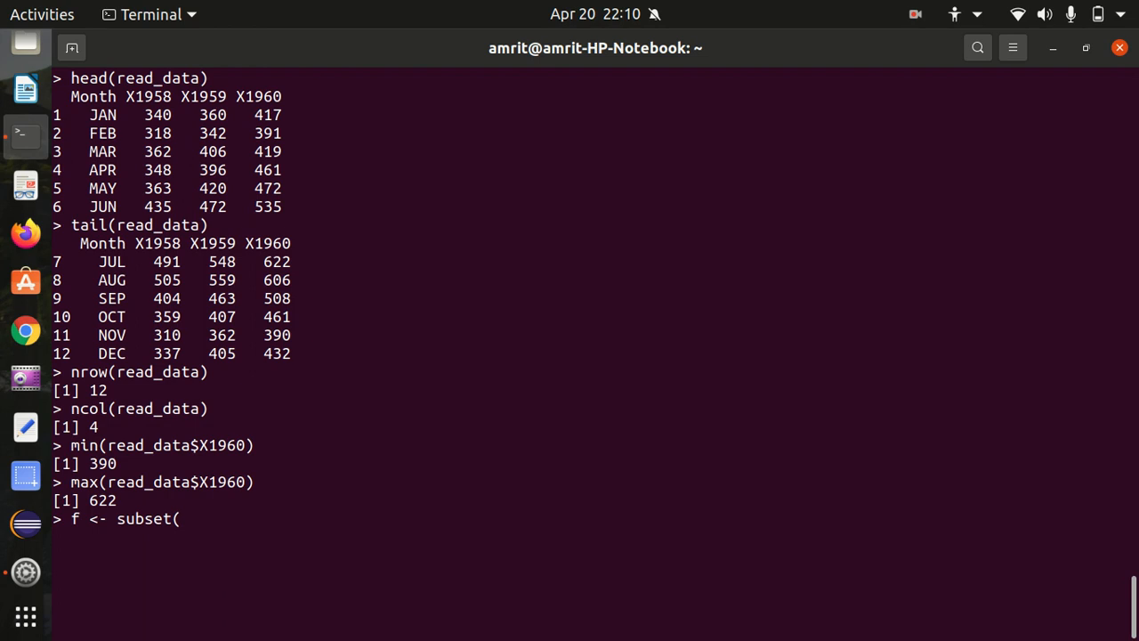
type("read_dat")
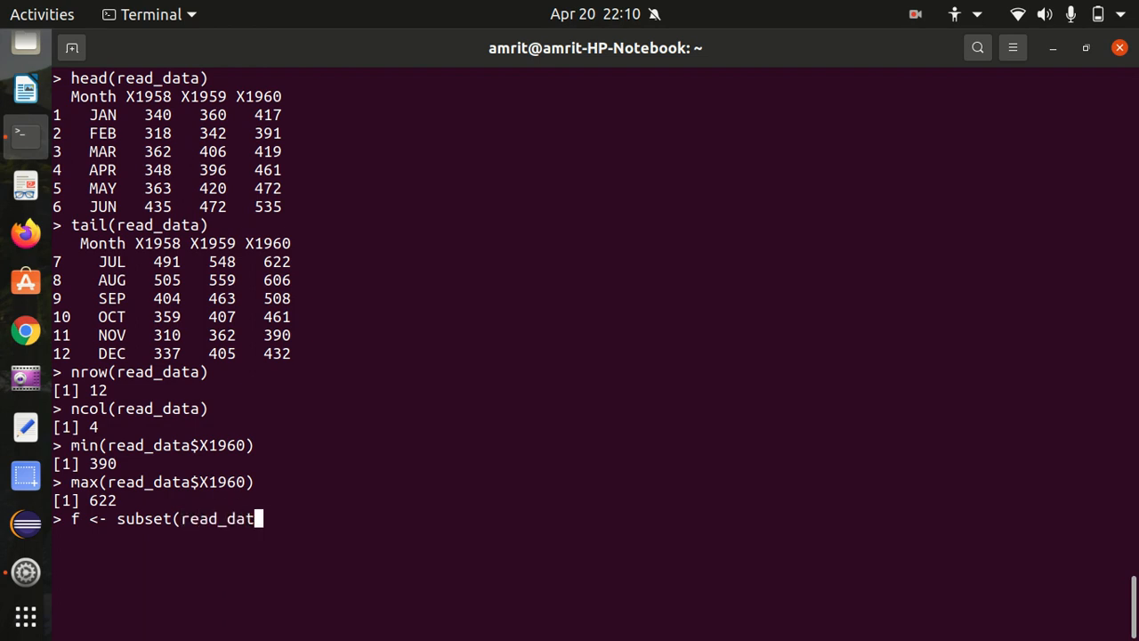
type("a,")
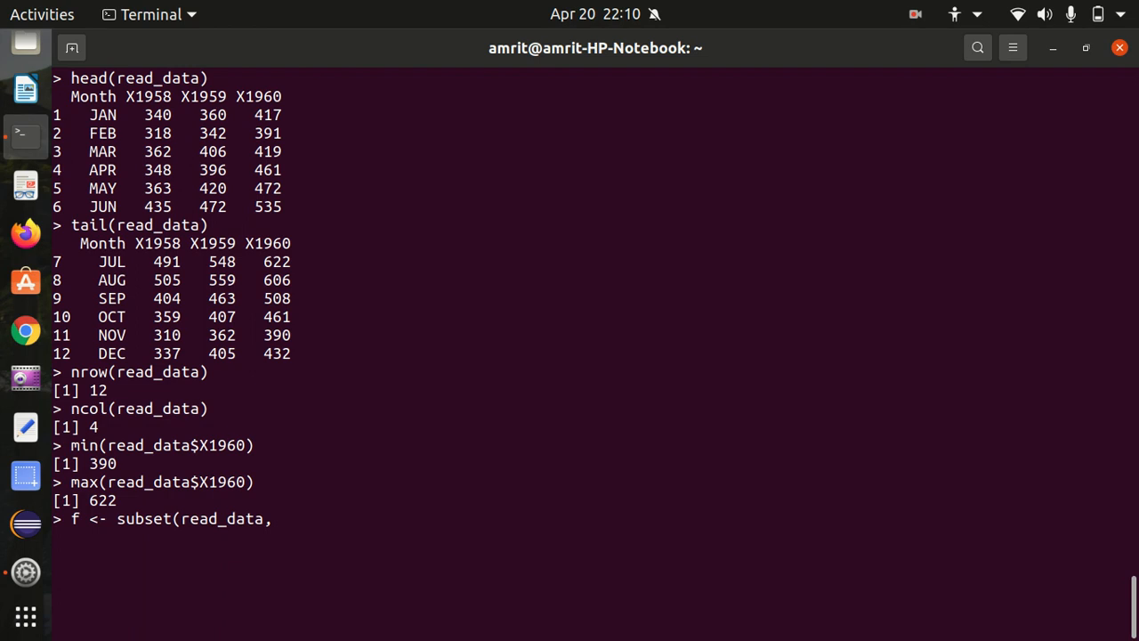
type("X")
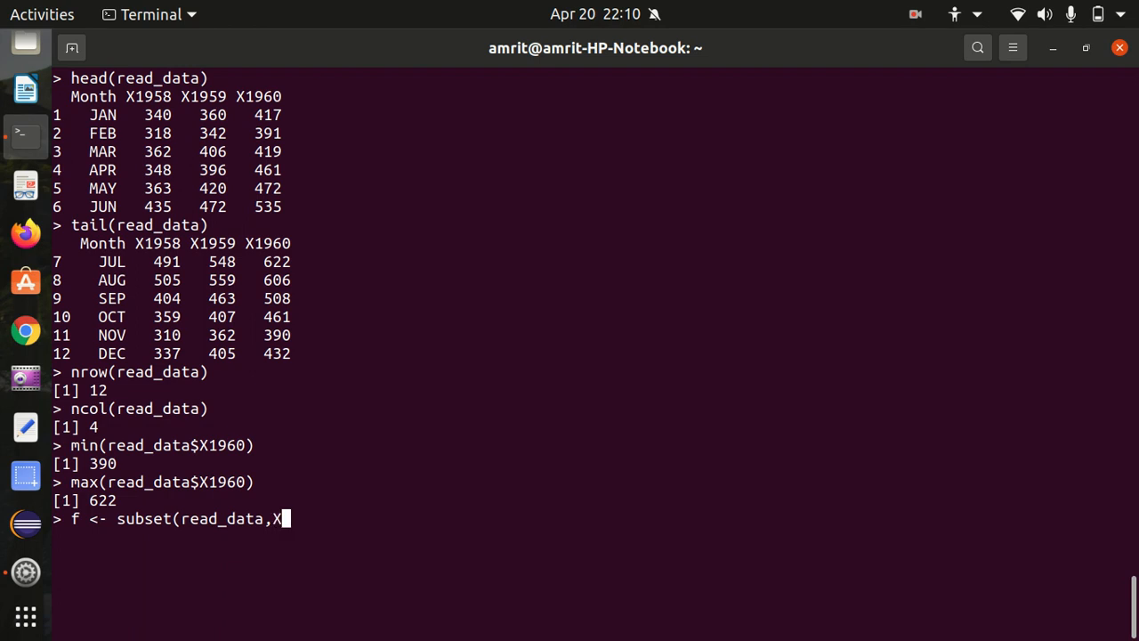
type("1")
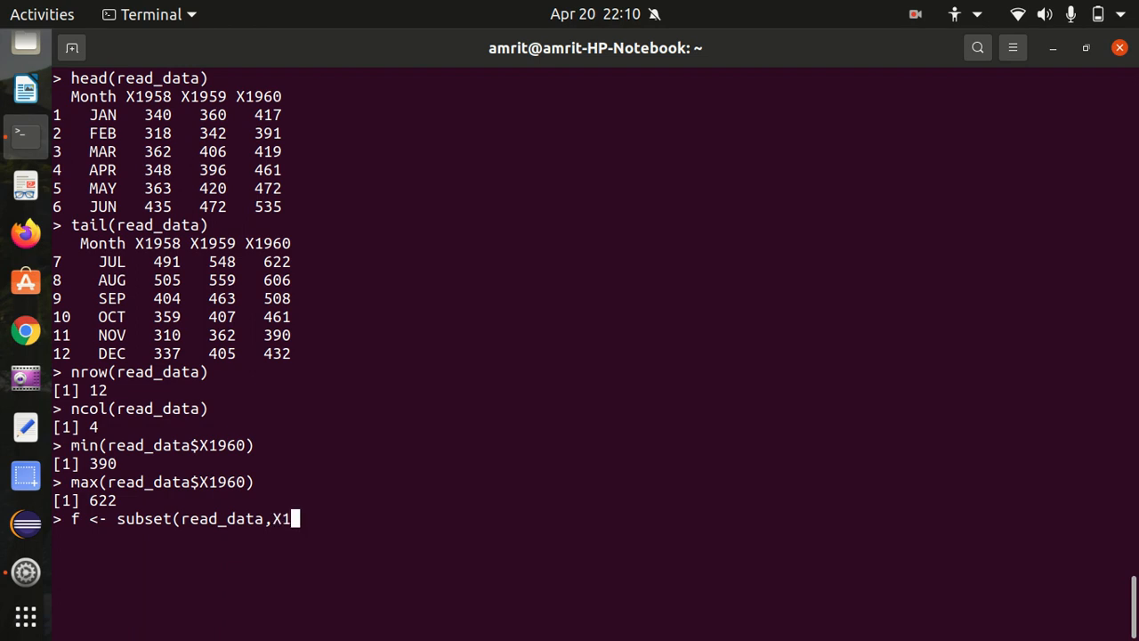
type("96")
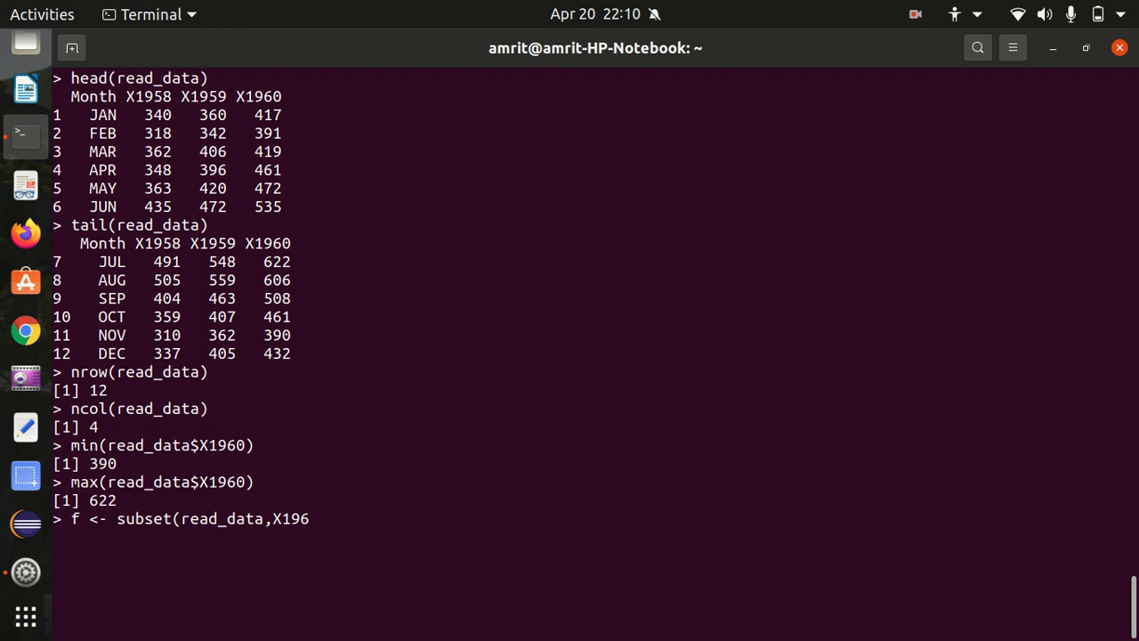
type("0>")
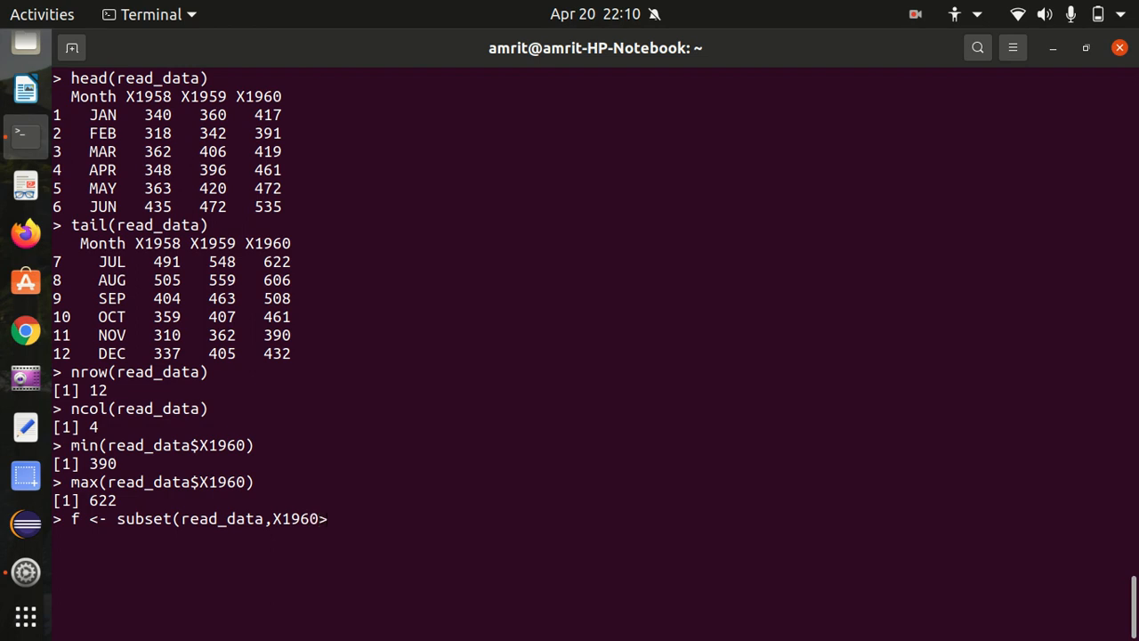
type("500")
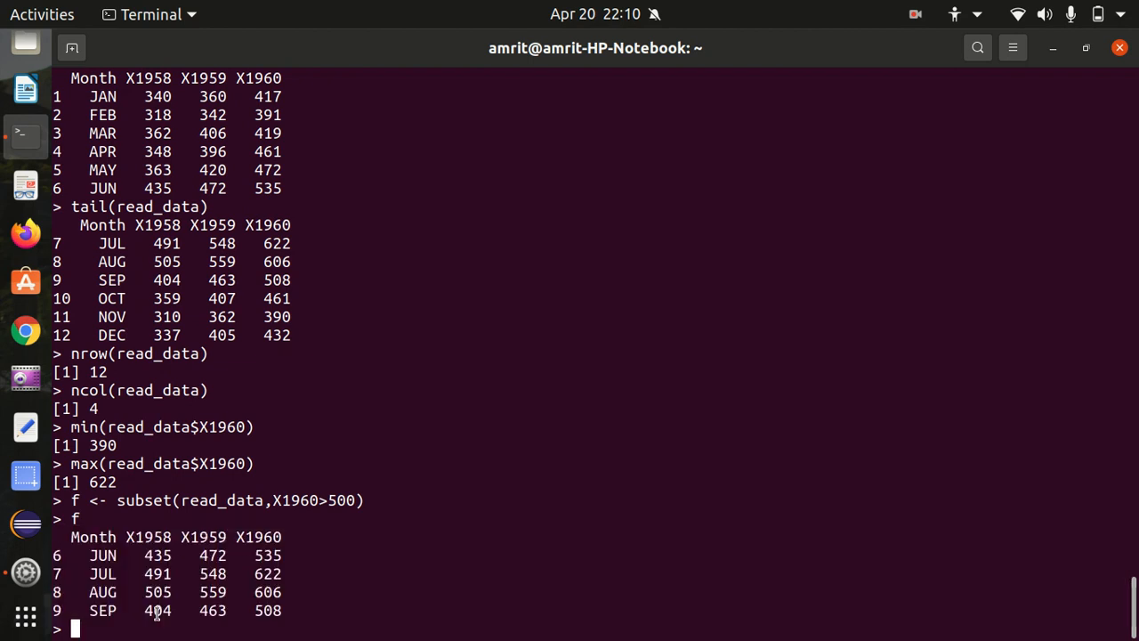
key("ctrl+l")
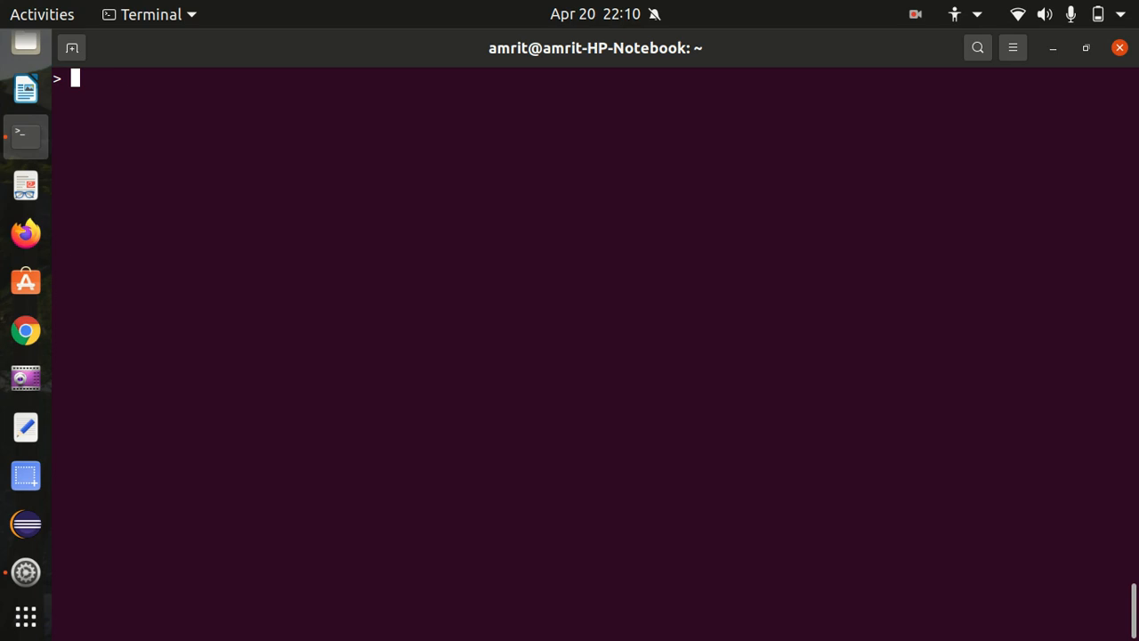
Step: Create data frame g with Name 'A','B' and Age 28, 30
type("g")
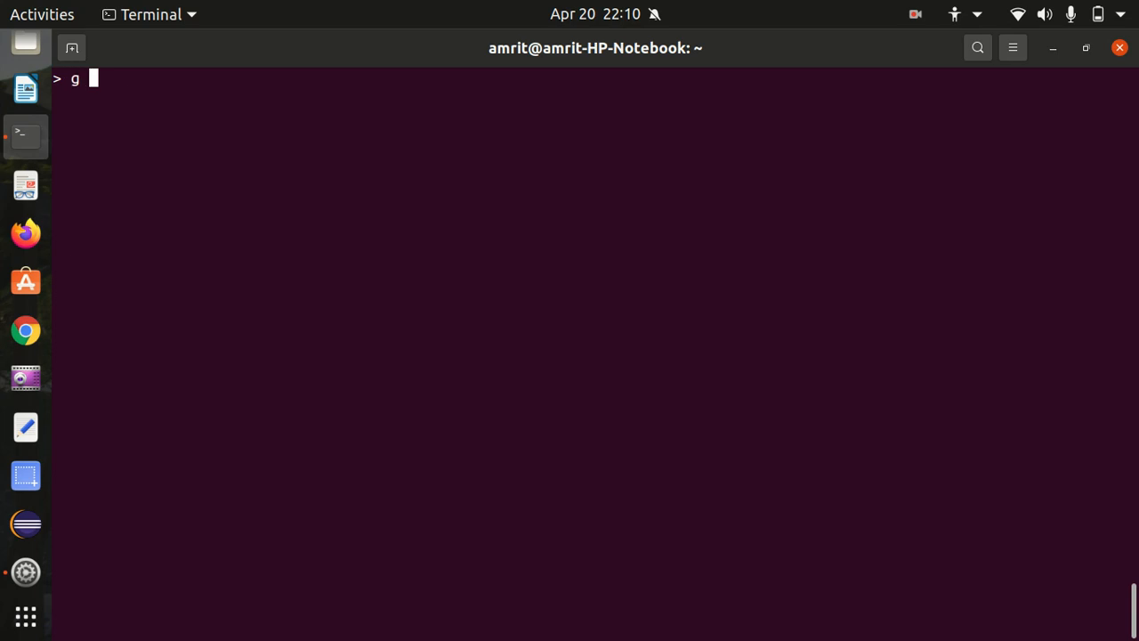
type("<-")
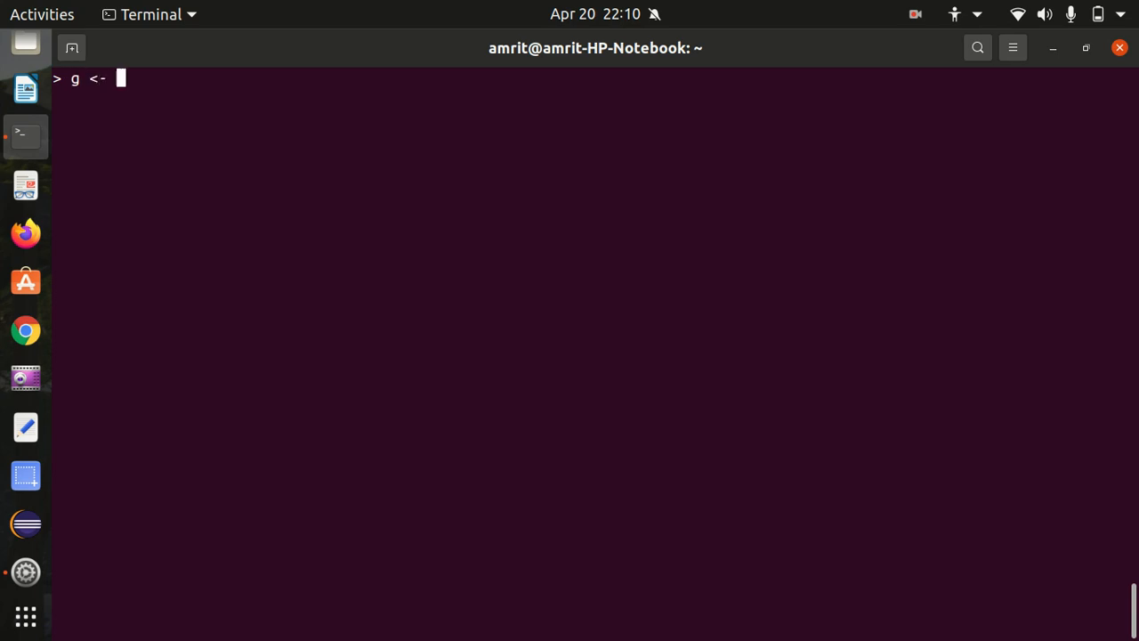
type("data.fr")
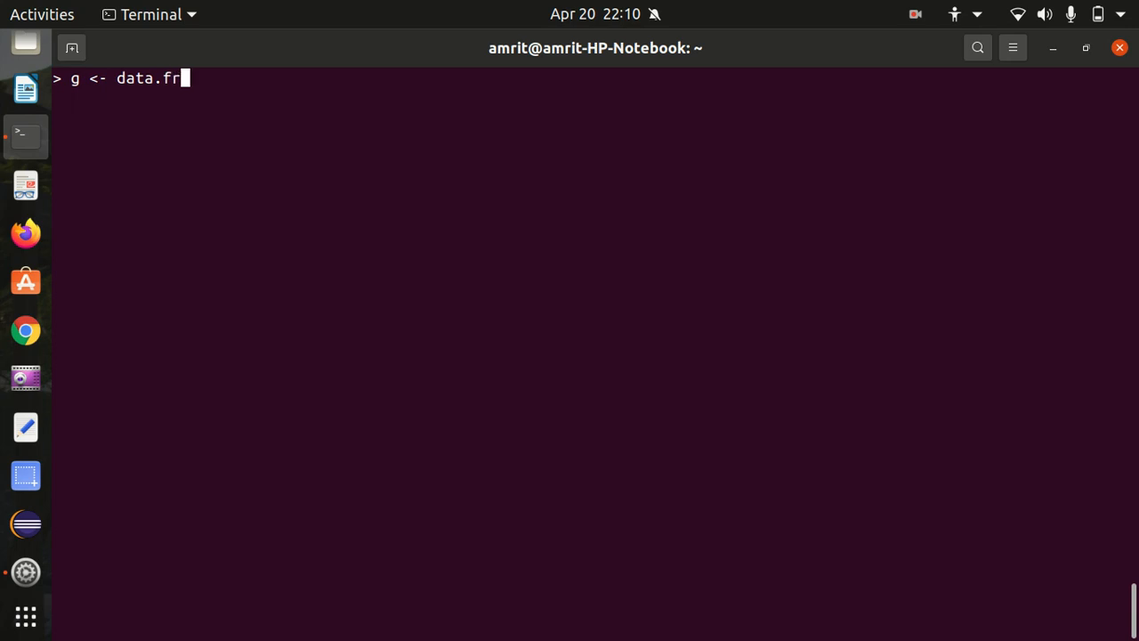
type("ame(")
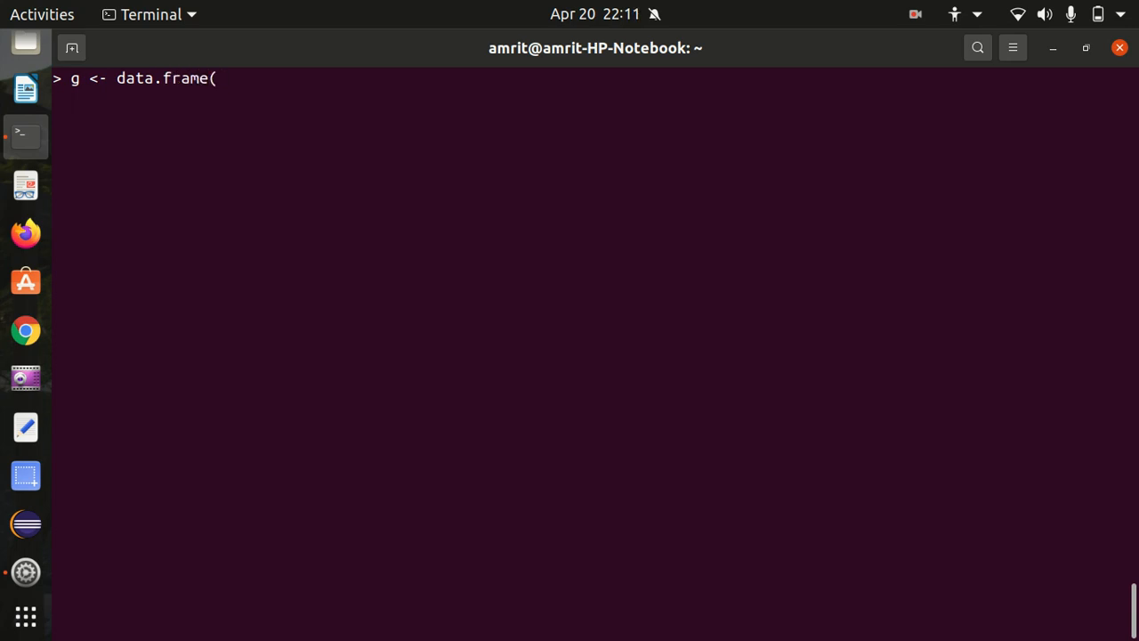
type("N")
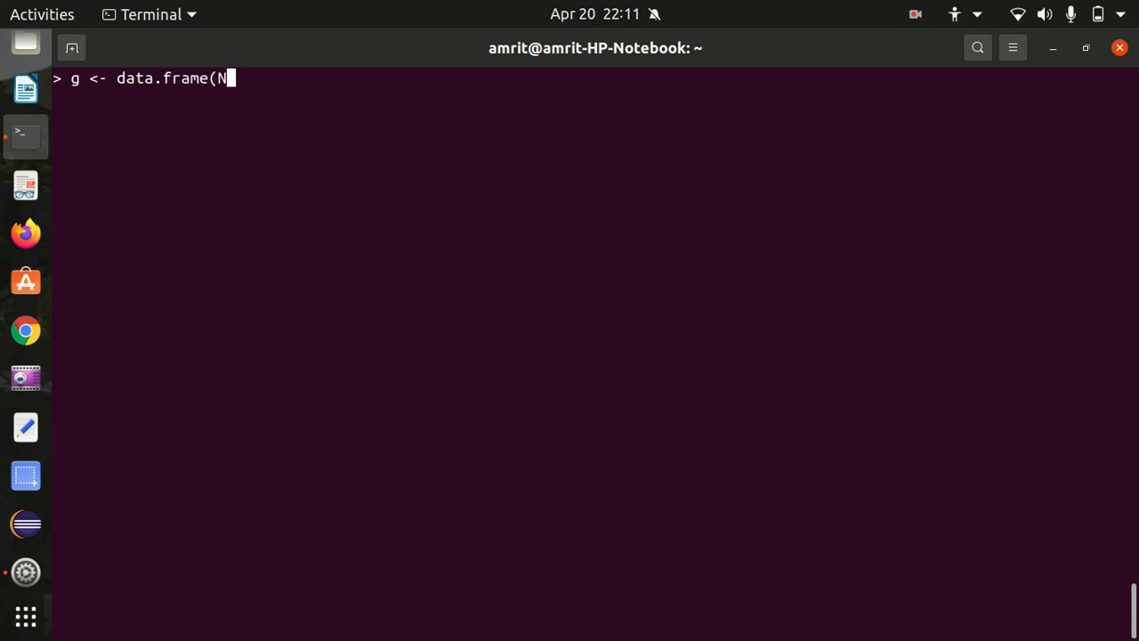
type("ame=c")
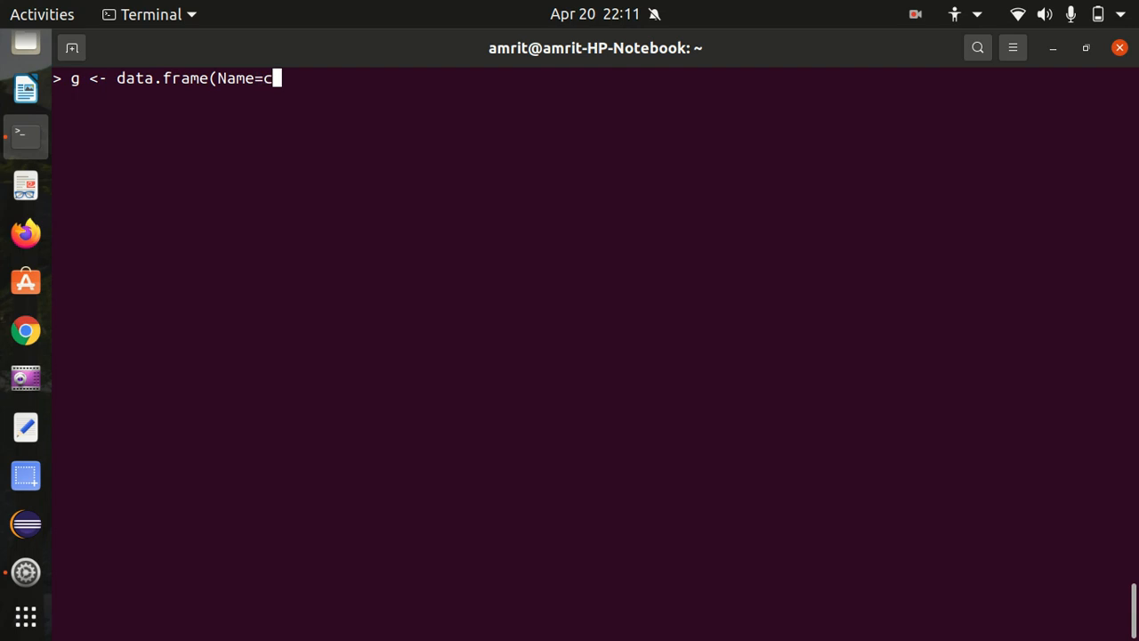
type("('A")
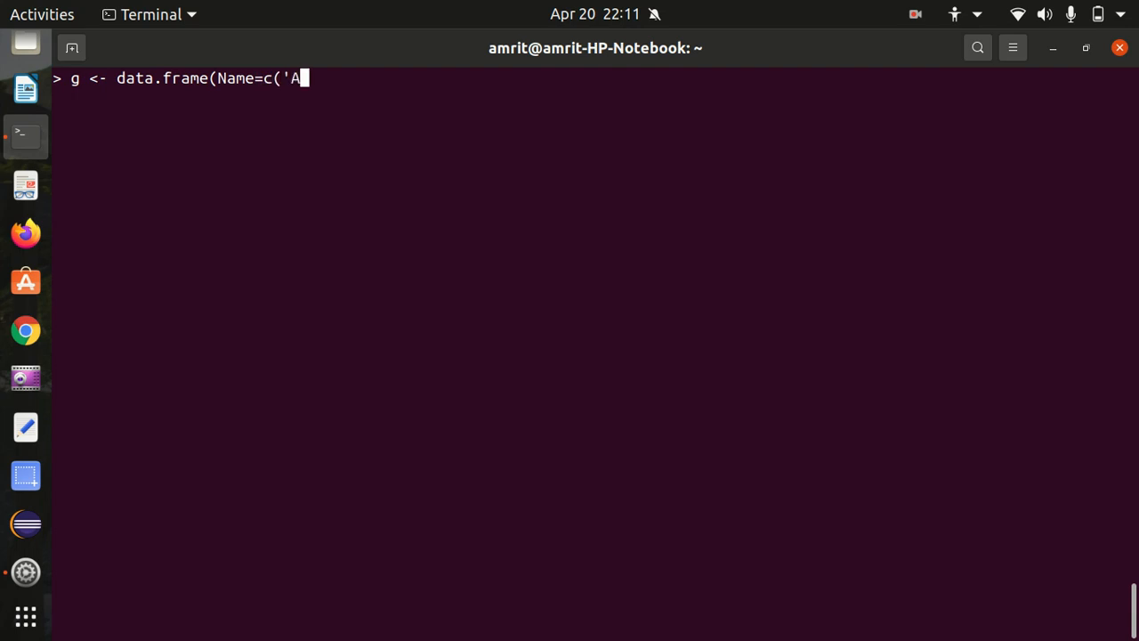
type("','B'")
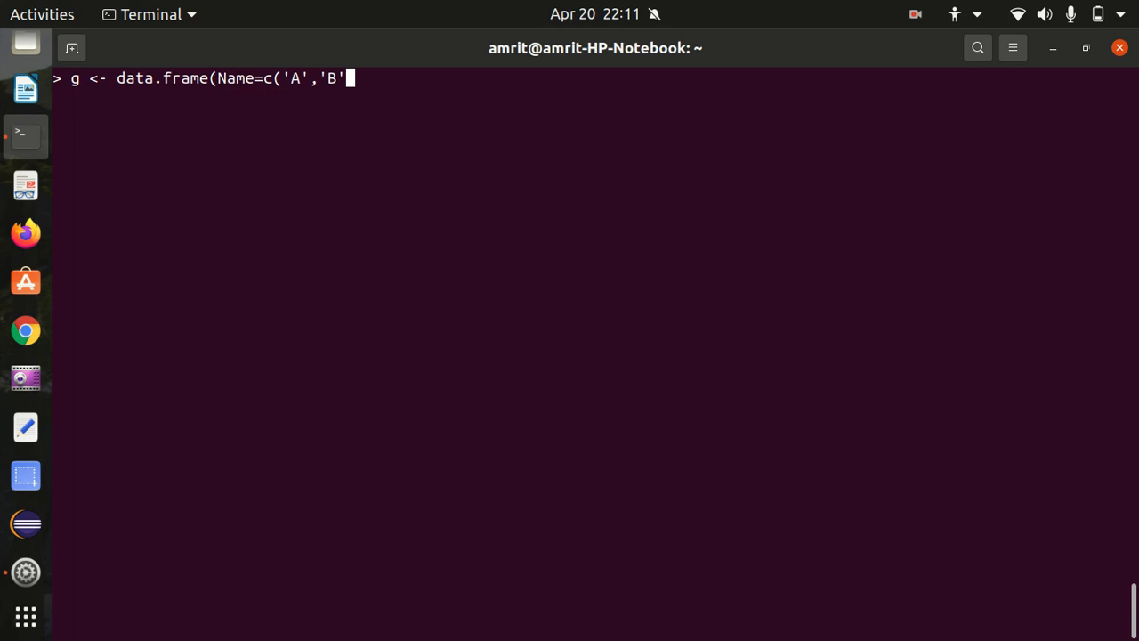
type("),")
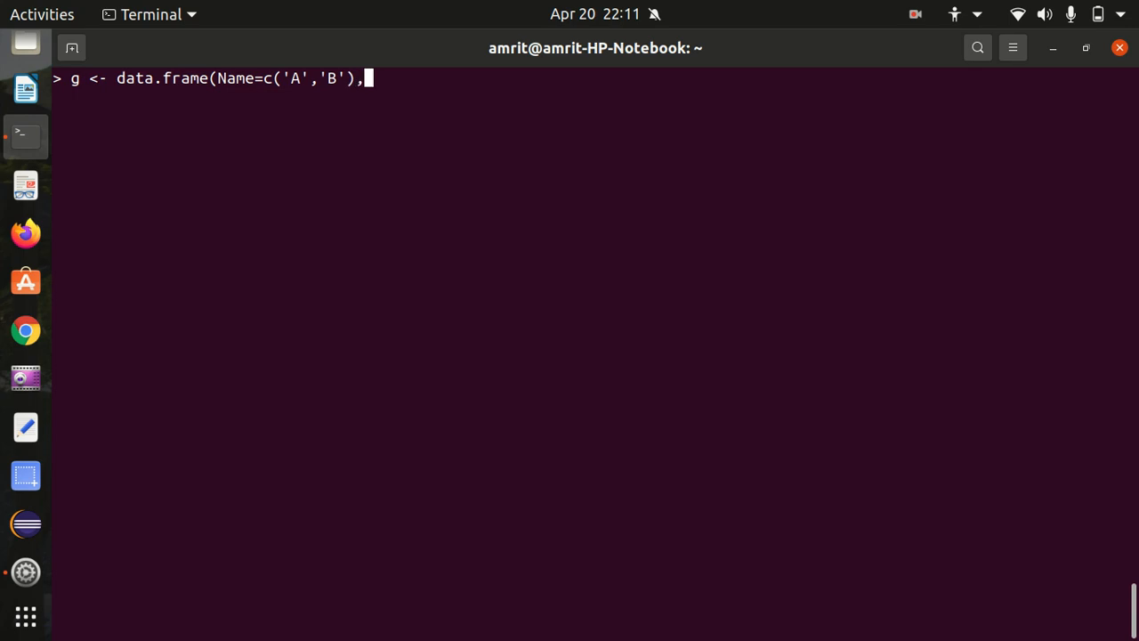
type("Age=c")
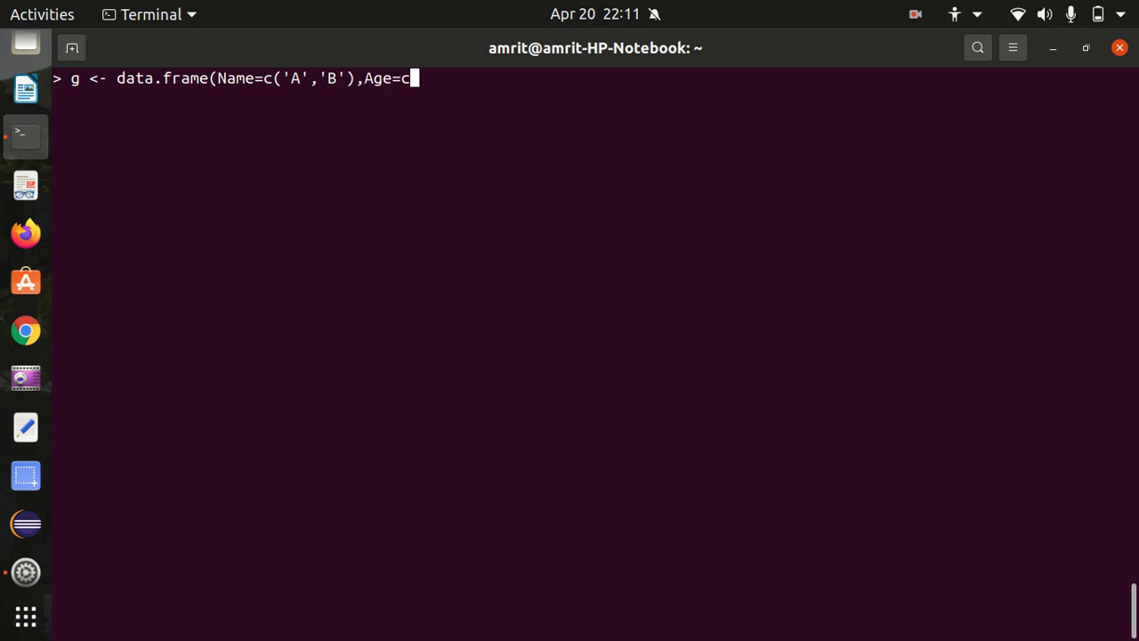
type("(28")
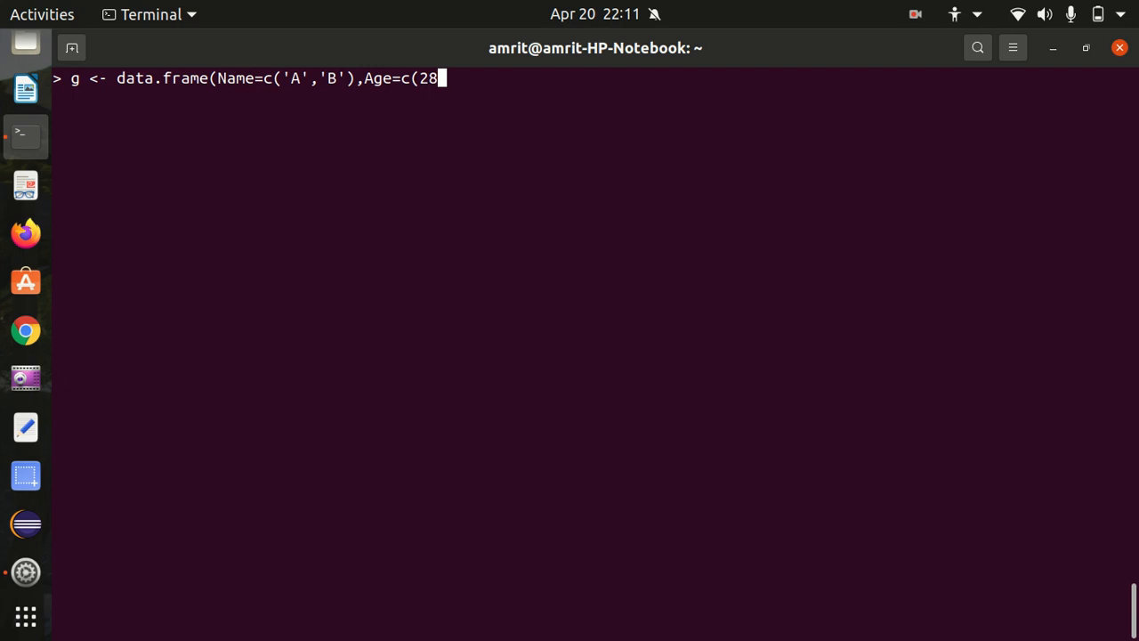
type(",30))")
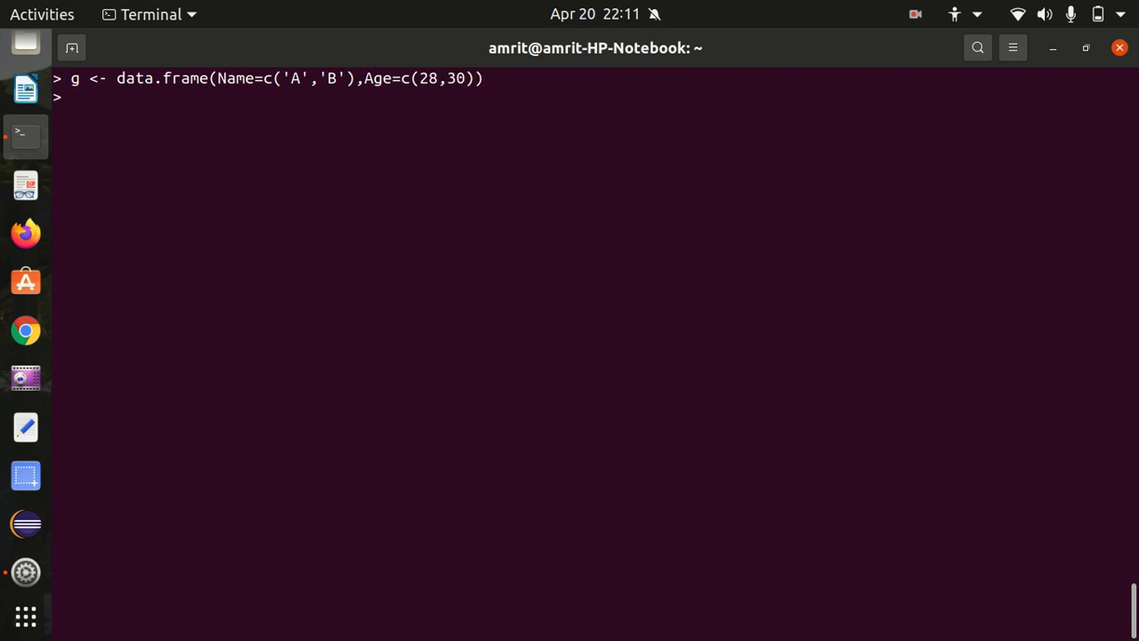
key("Return")
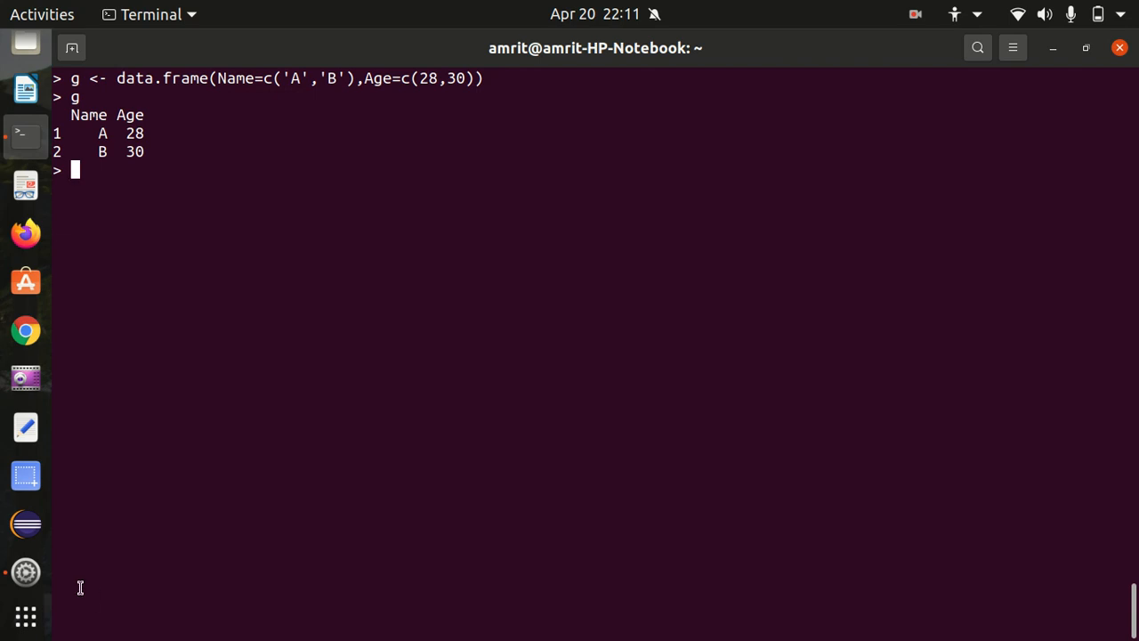
Step: Write g to mynewfile.csv with write.csv, then suspend R back to the shell
left_click_drag(72, 113, 164, 153)
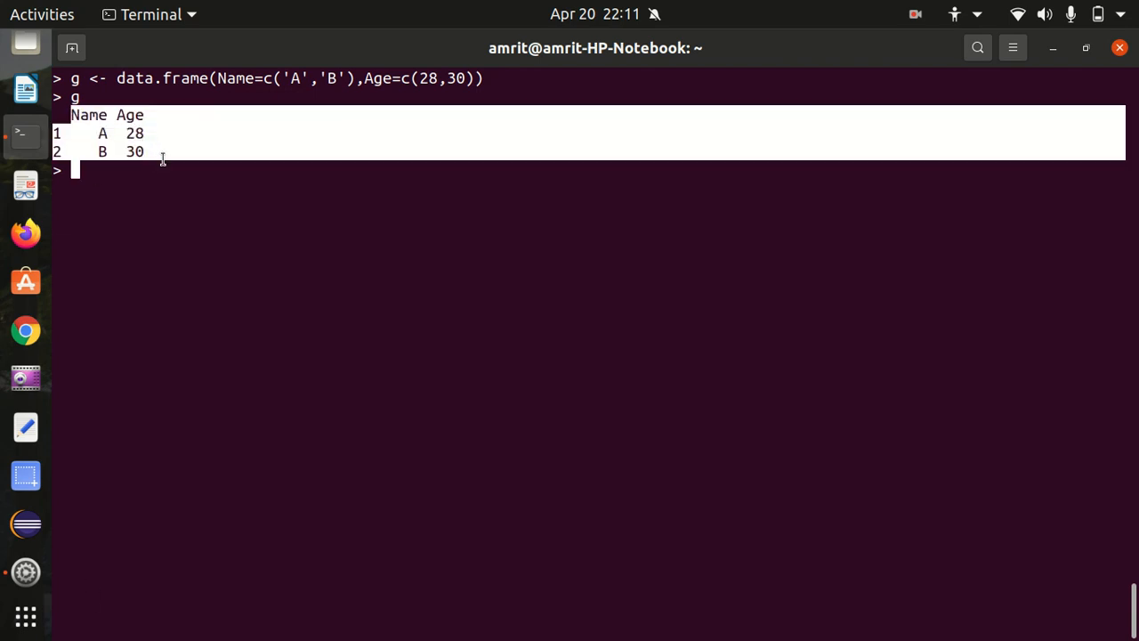
type("write")
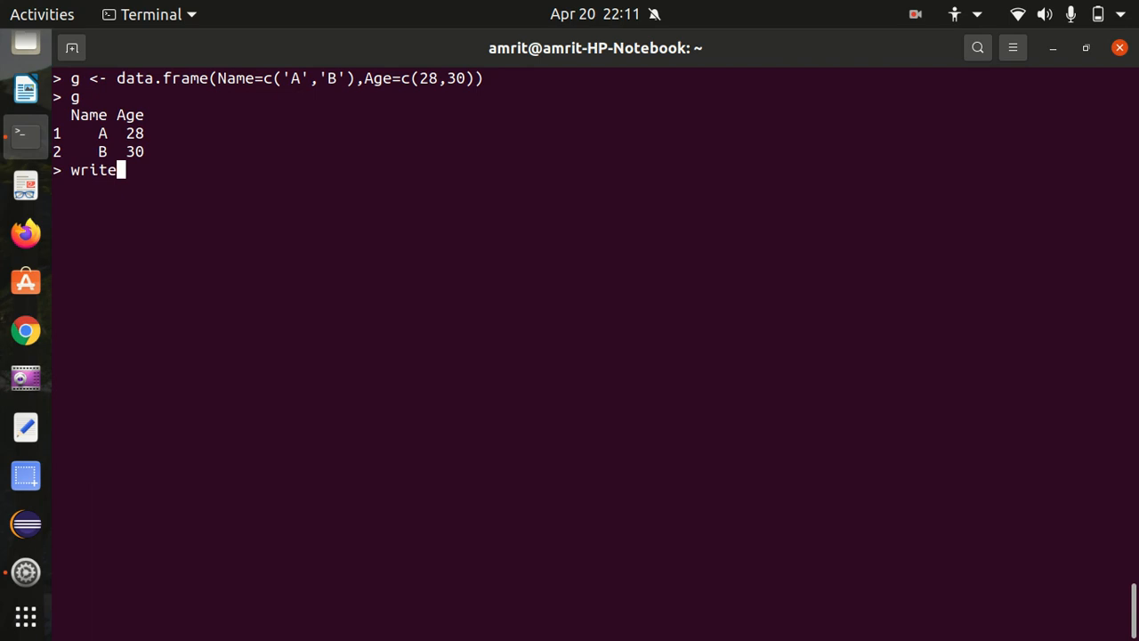
type(".csv")
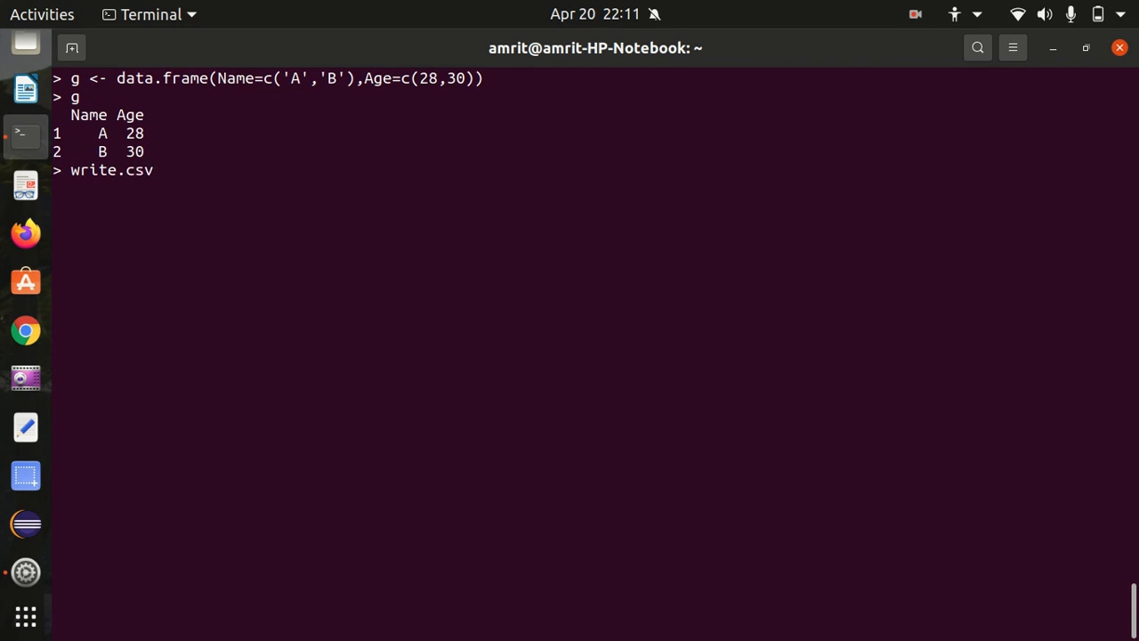
type("(")
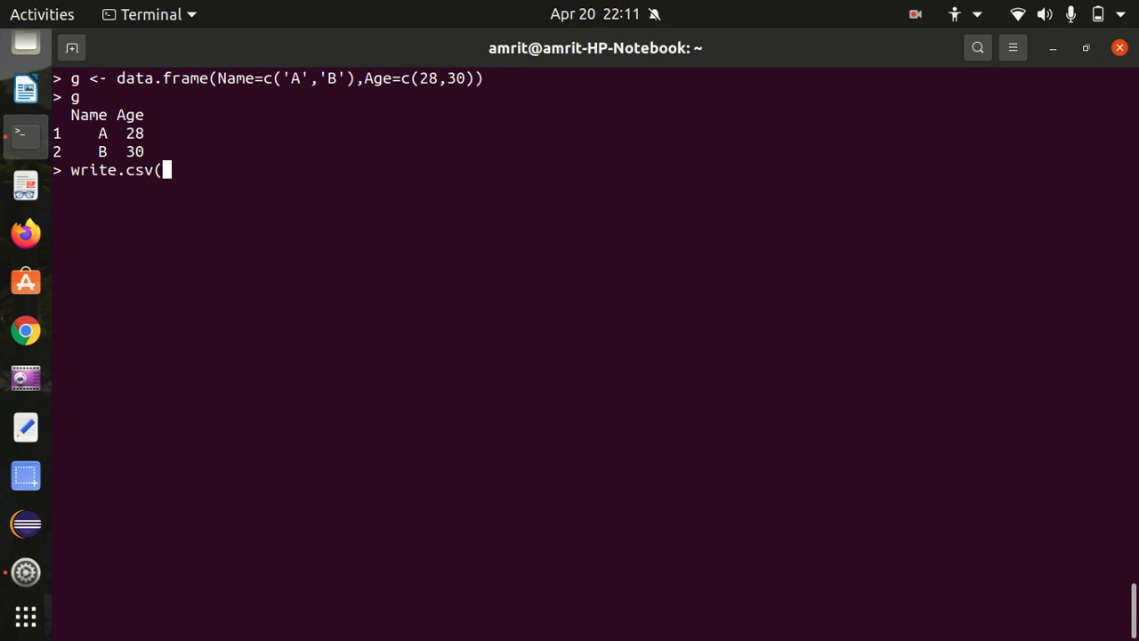
type("g,")
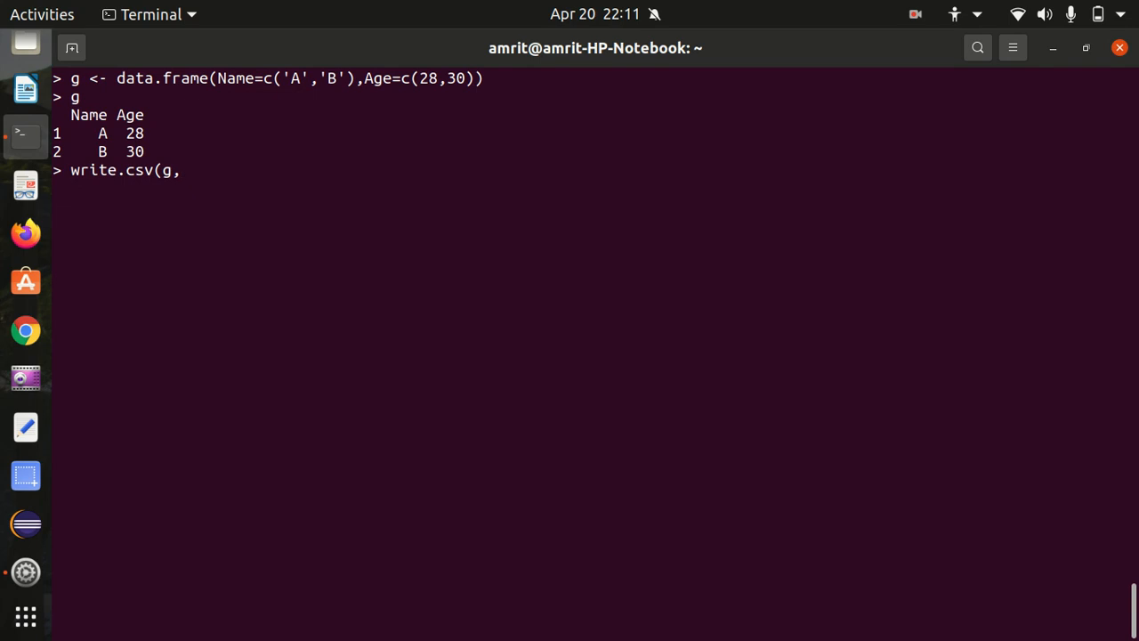
type("\"")
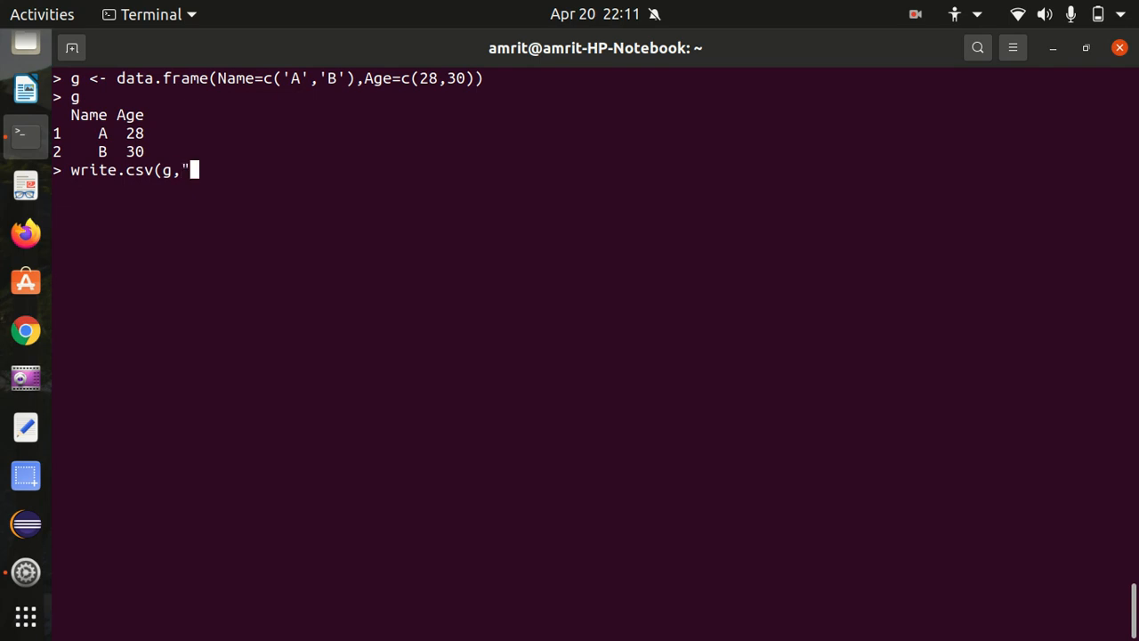
type("my")
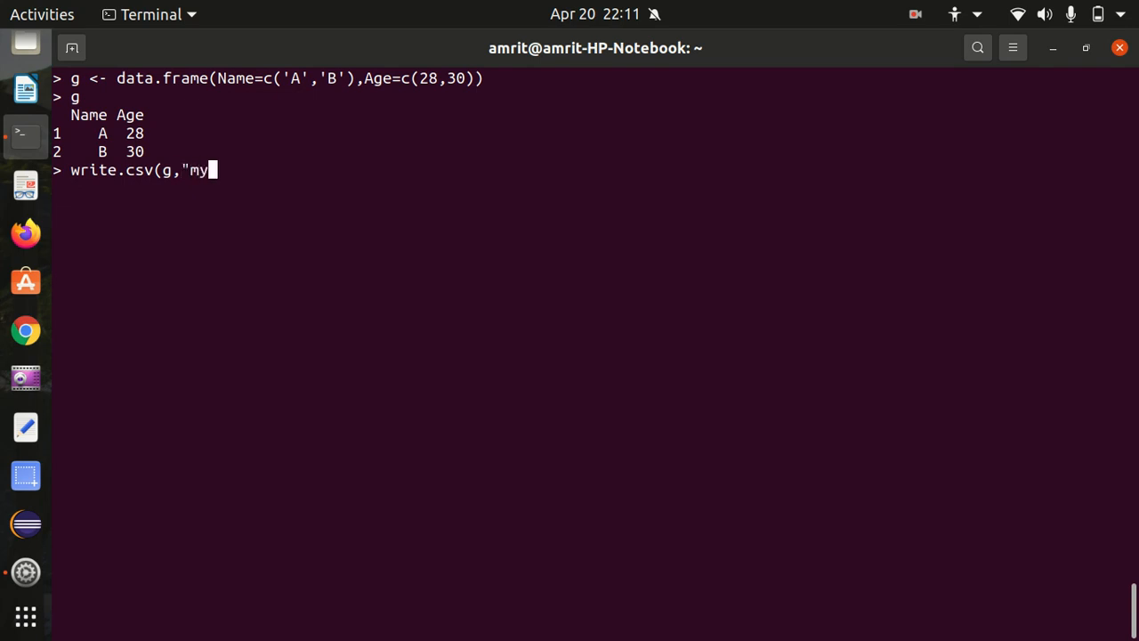
type("newfile")
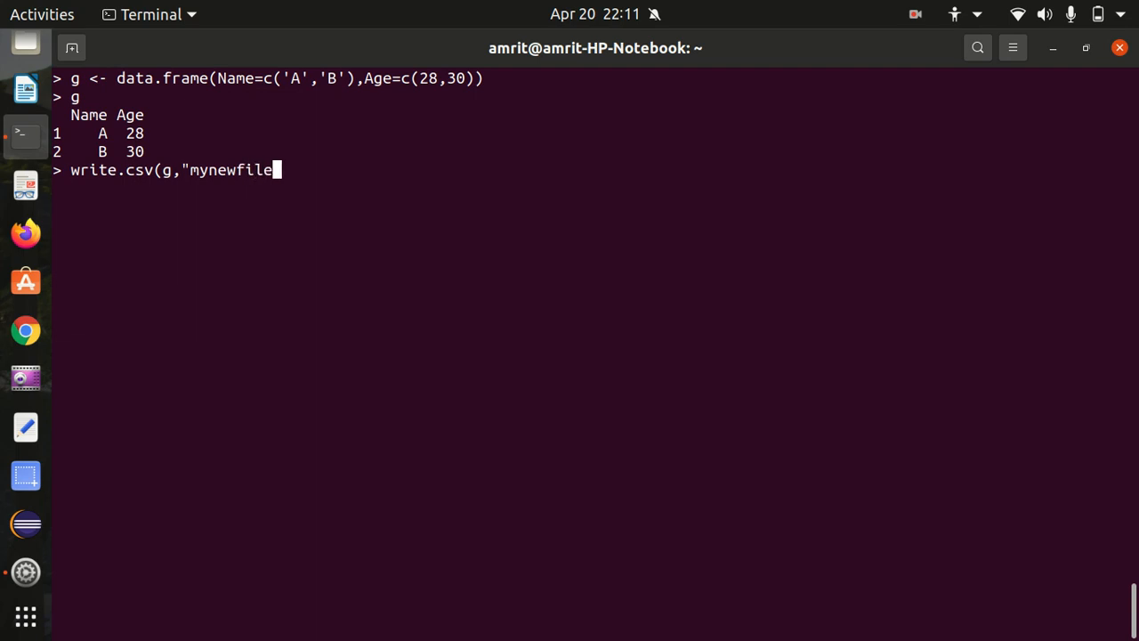
type(".csv\"")
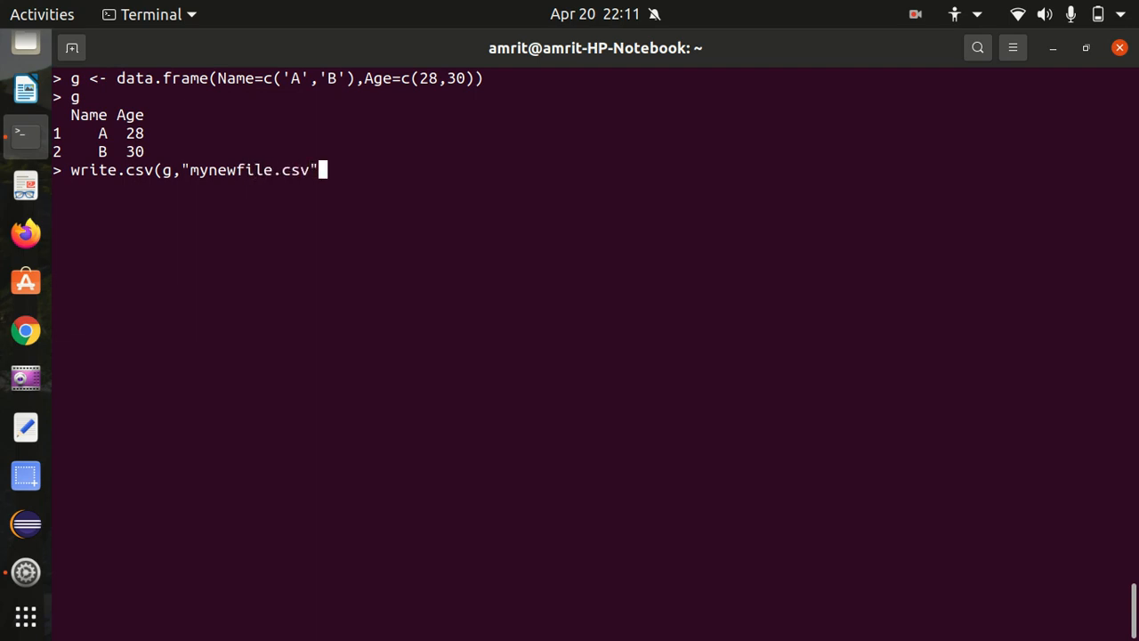
type(")")
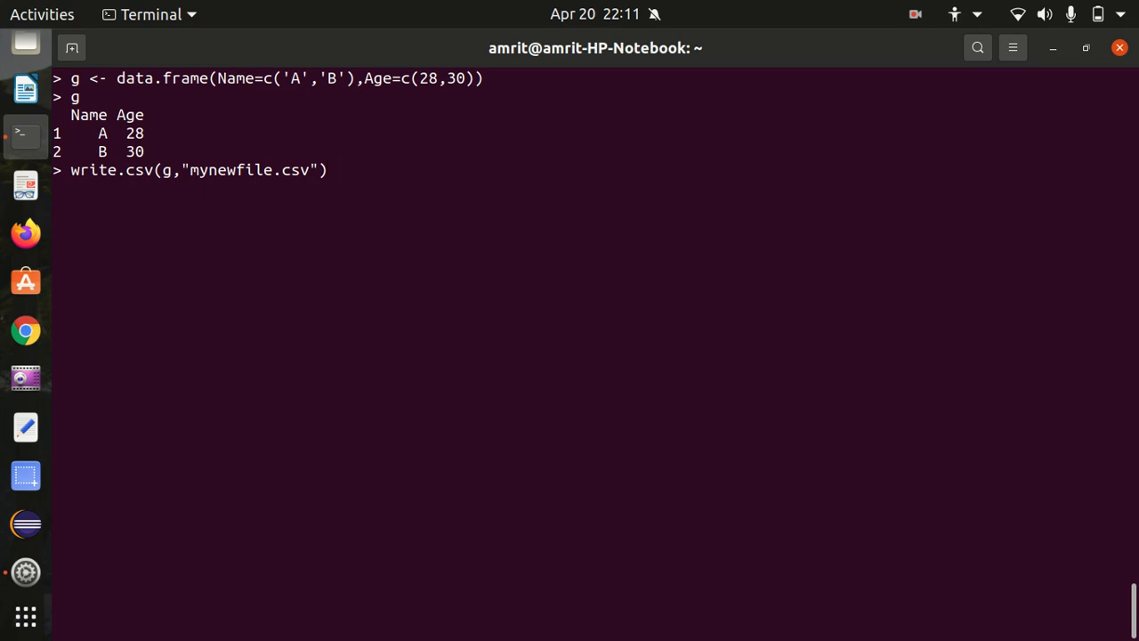
key("Return")
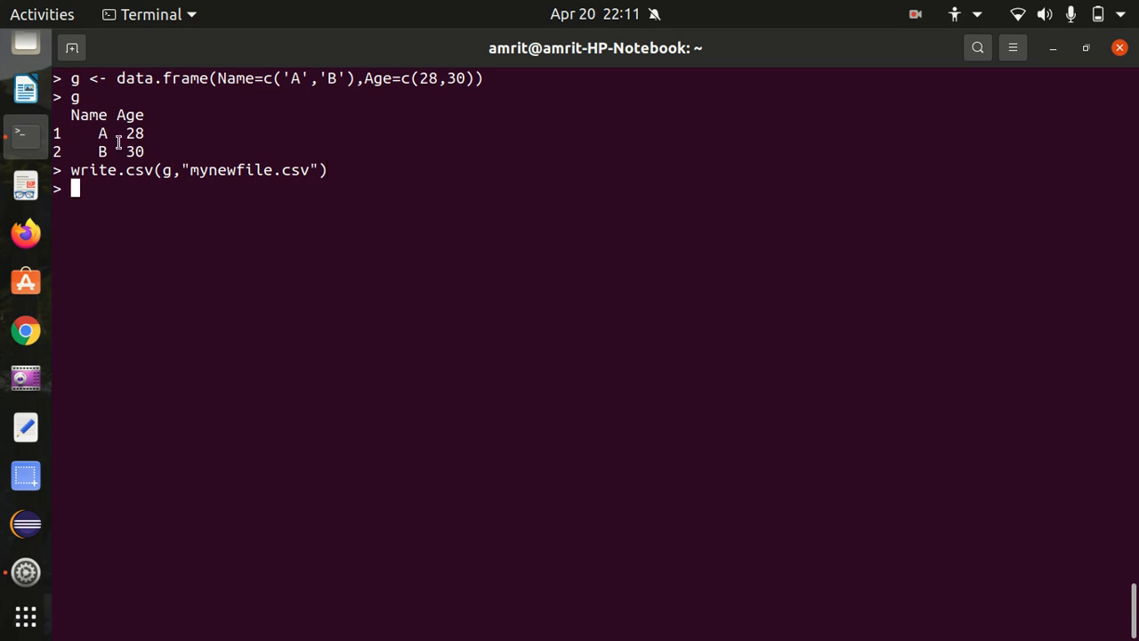
key("ctrl+z")
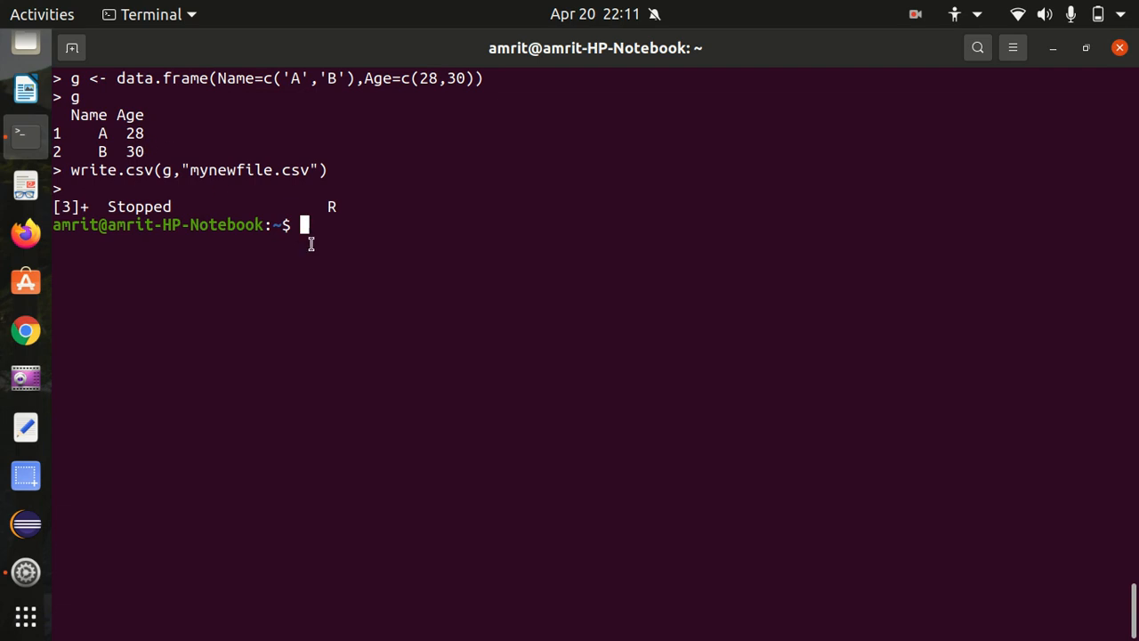
Step: Run cat mynewfile.csv to show its header plus A,28 and B,30 rows
type("cat")
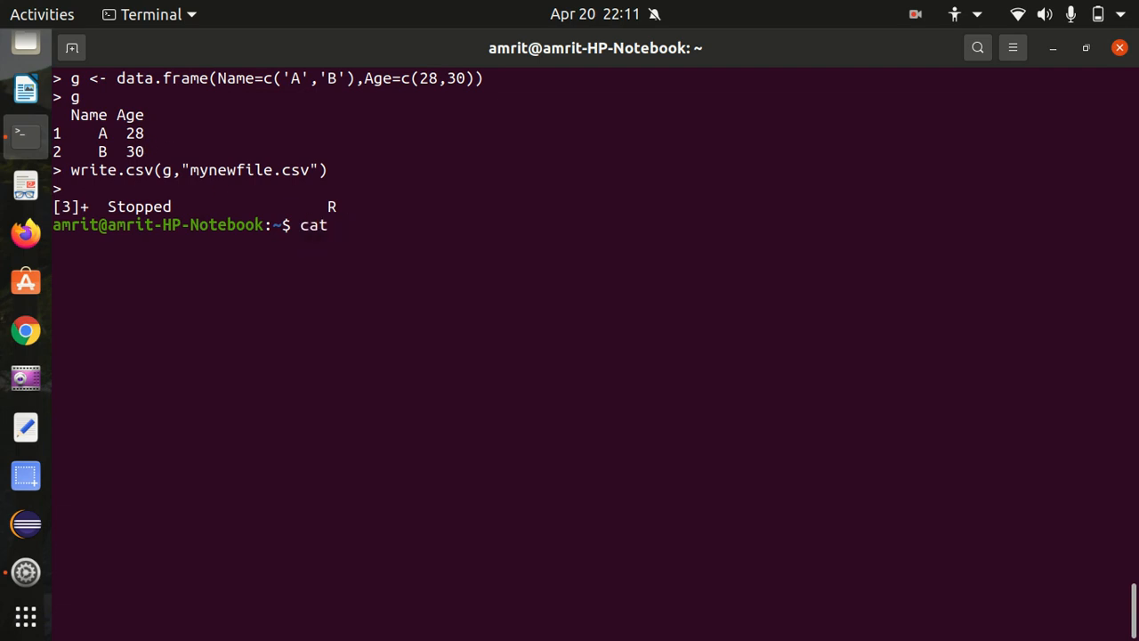
type("my")
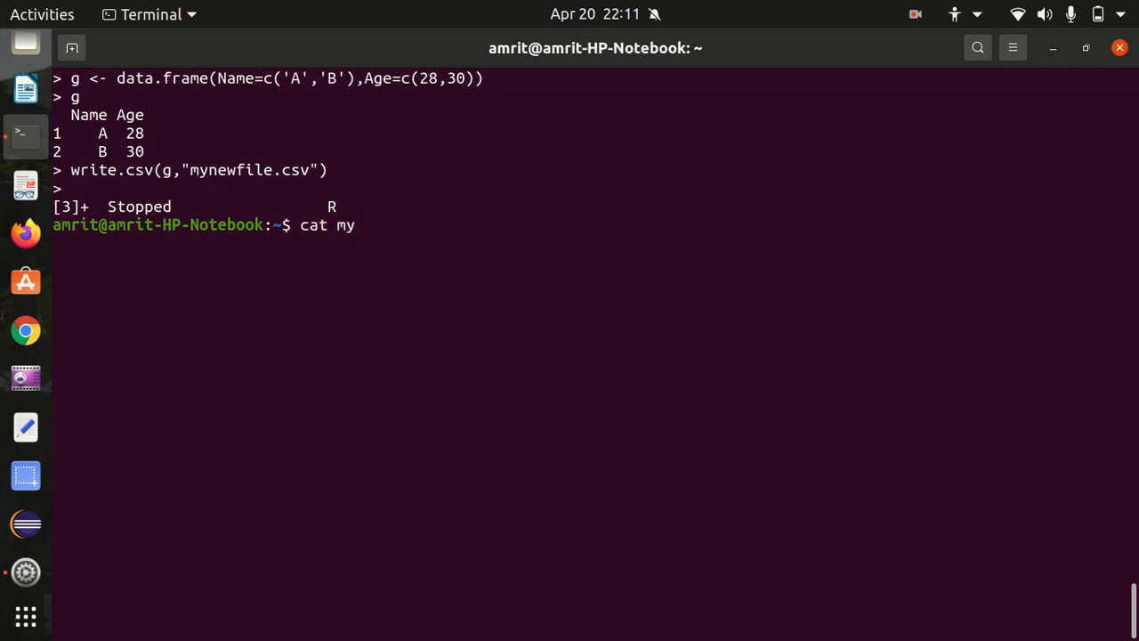
type("newfile.csv")
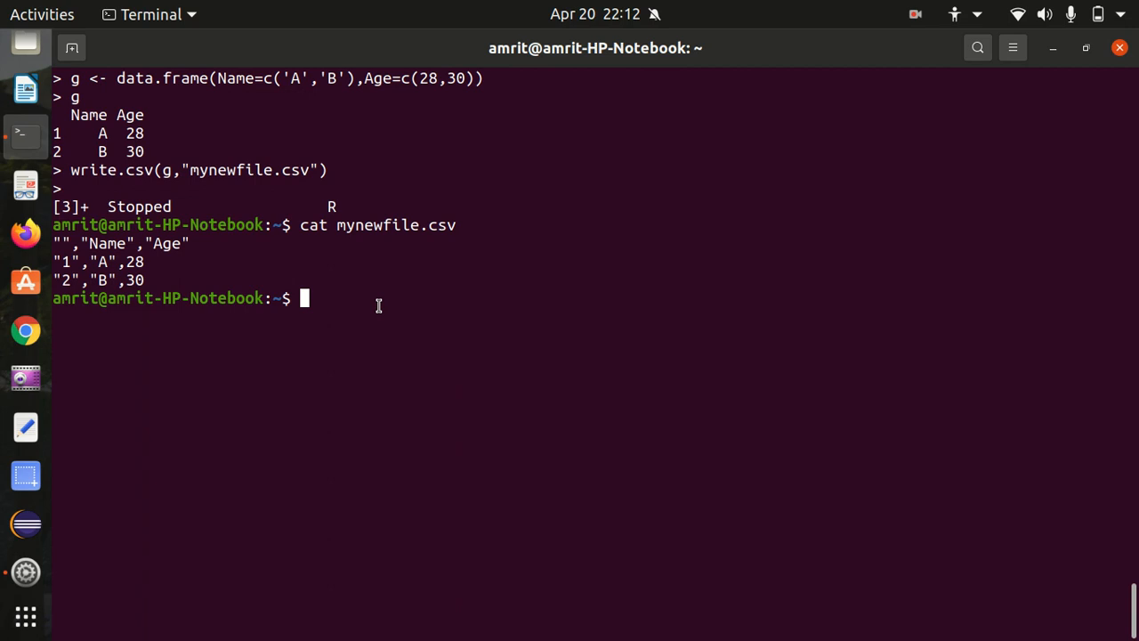
mouse_move(770, 9)
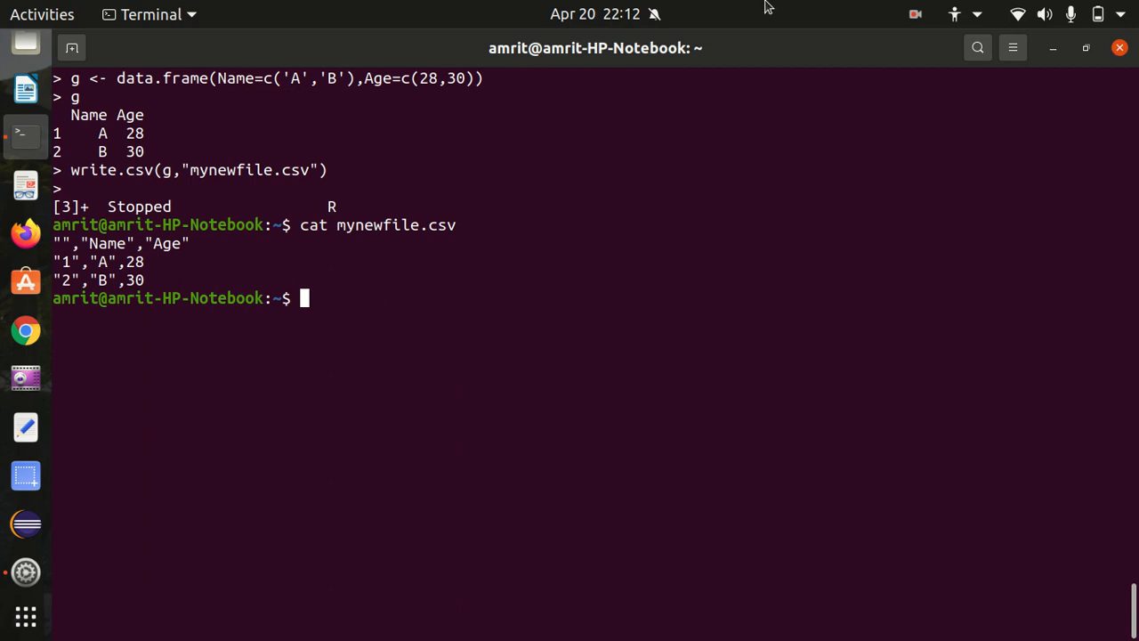